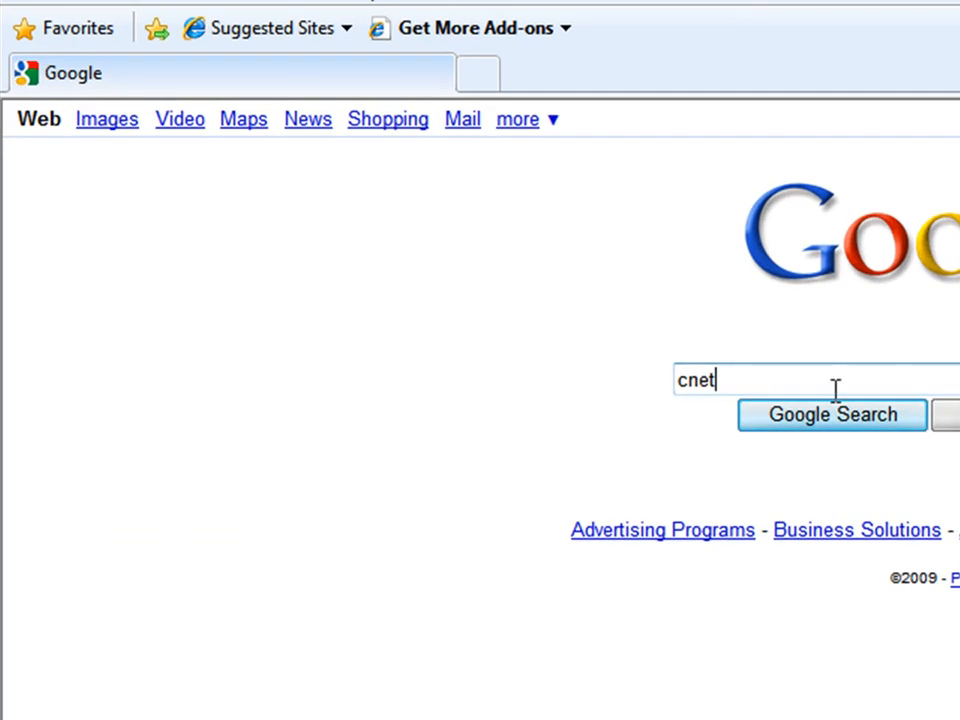
{"action": "mouse_move", "coordinate": [800, 375]}
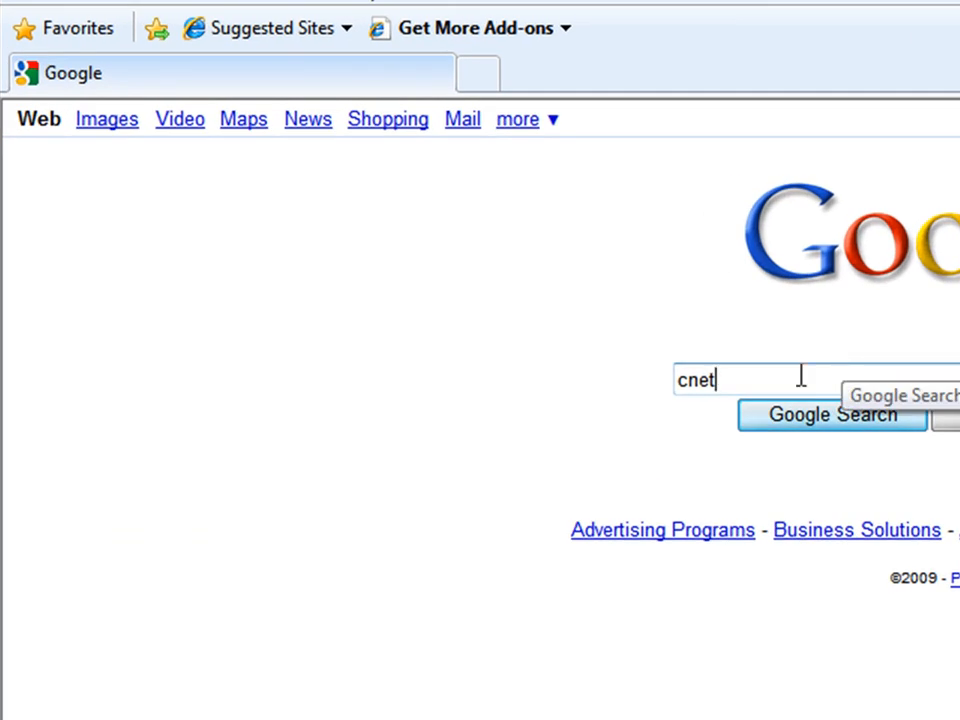
Search Google for 'cnet' and open the Download.com result
{"action": "left_click", "coordinate": [832, 414]}
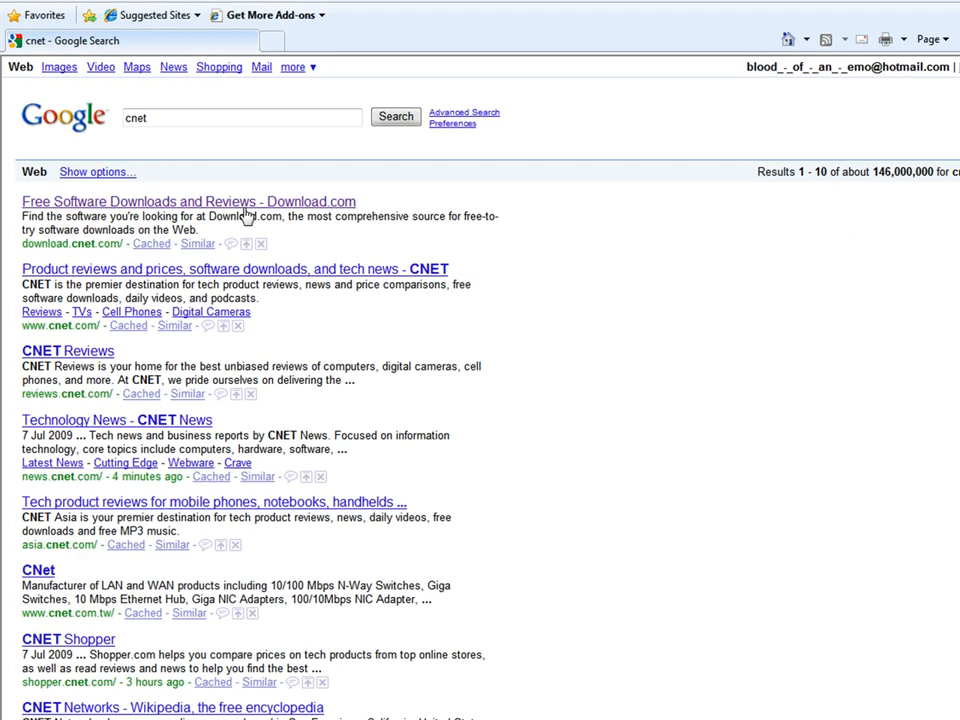
{"action": "left_click", "coordinate": [188, 201]}
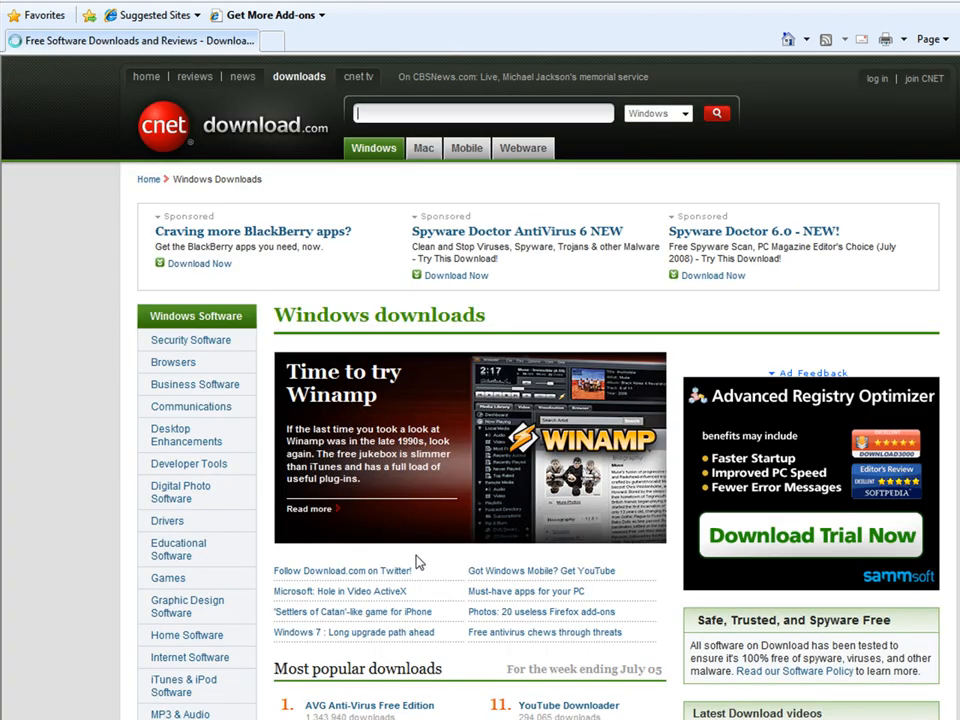
Search Download.com for Dorgem, open Dorgem 2.1, and start downloading dorgem210.exe
{"action": "type", "text": "Dorgem"}
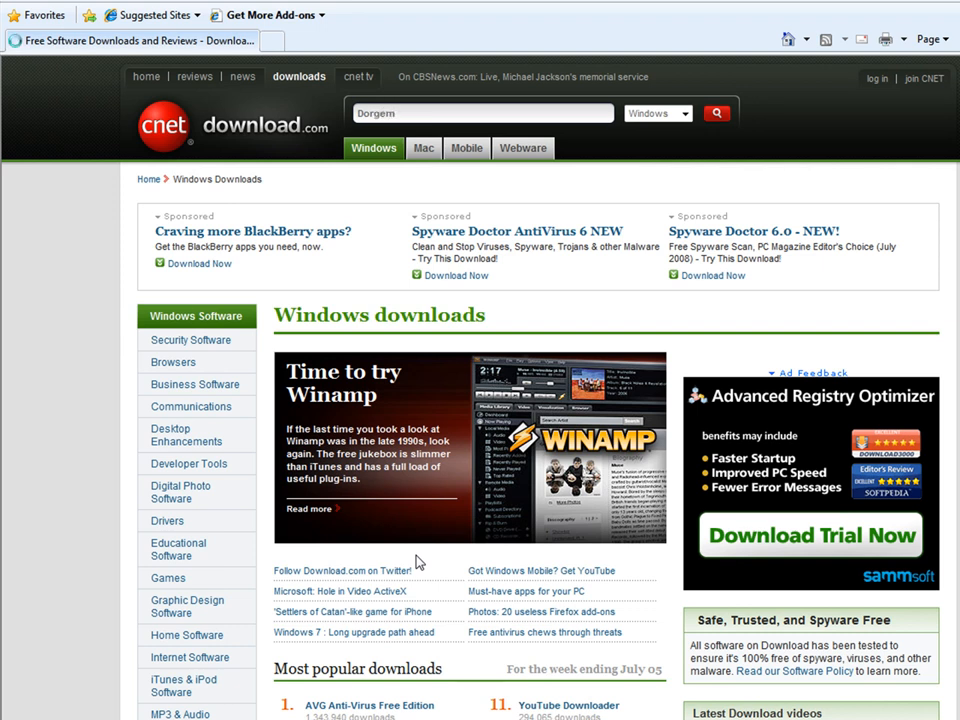
{"action": "left_click", "coordinate": [716, 112]}
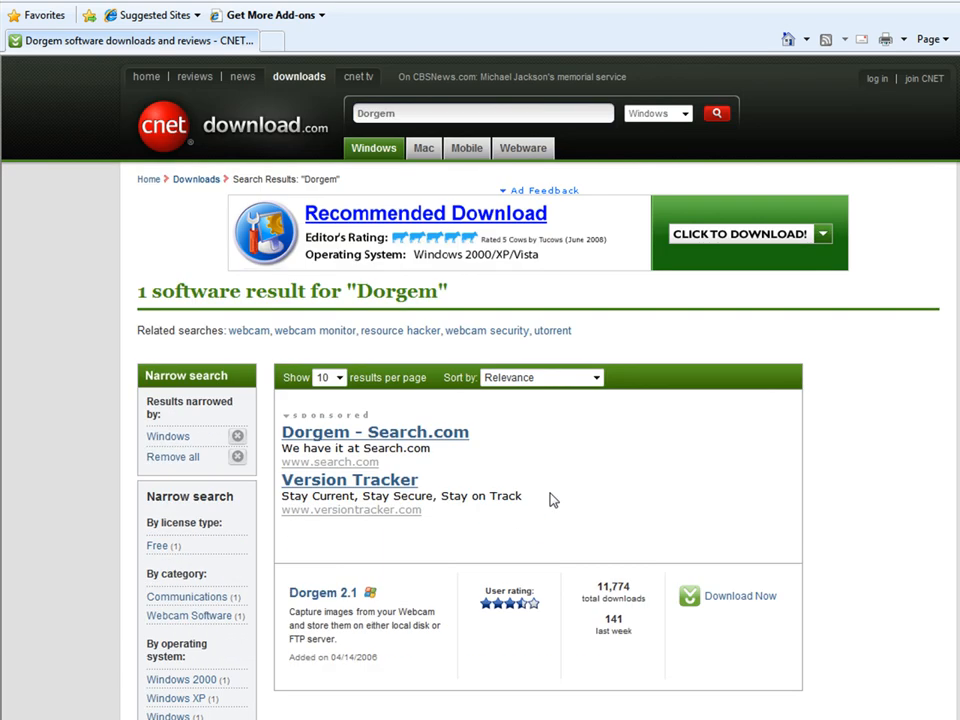
{"action": "mouse_move", "coordinate": [337, 695]}
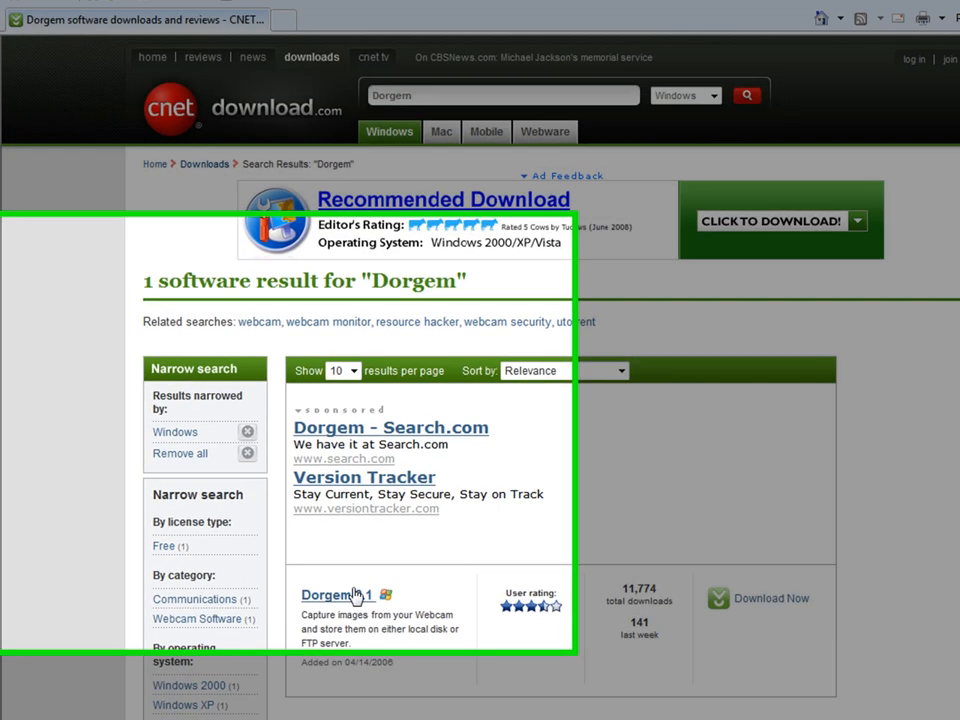
{"action": "left_click", "coordinate": [340, 595]}
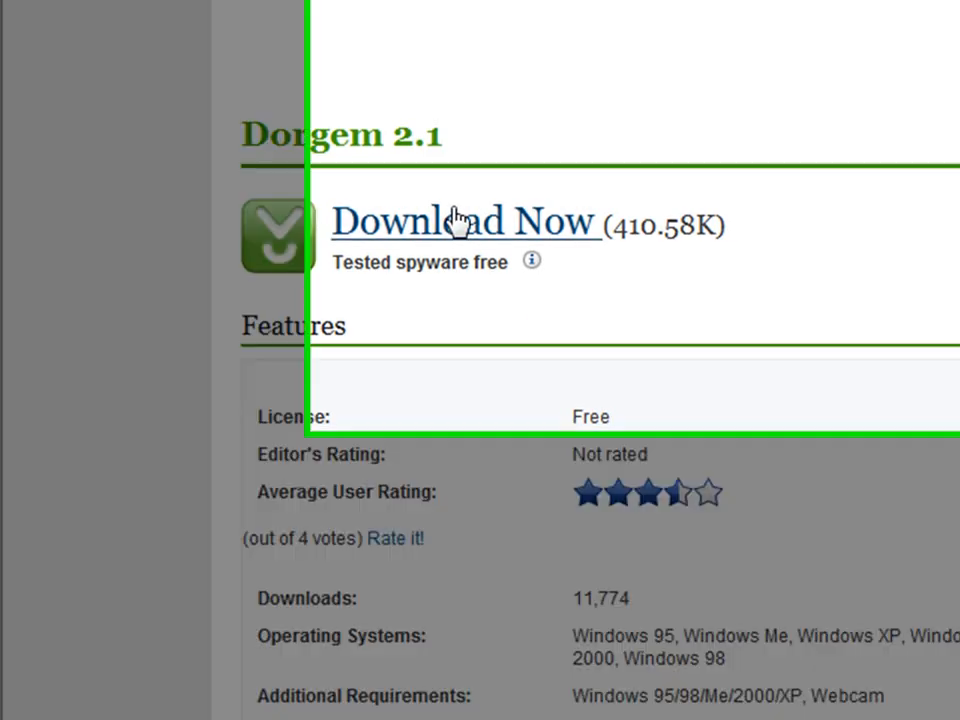
{"action": "left_click", "coordinate": [464, 220]}
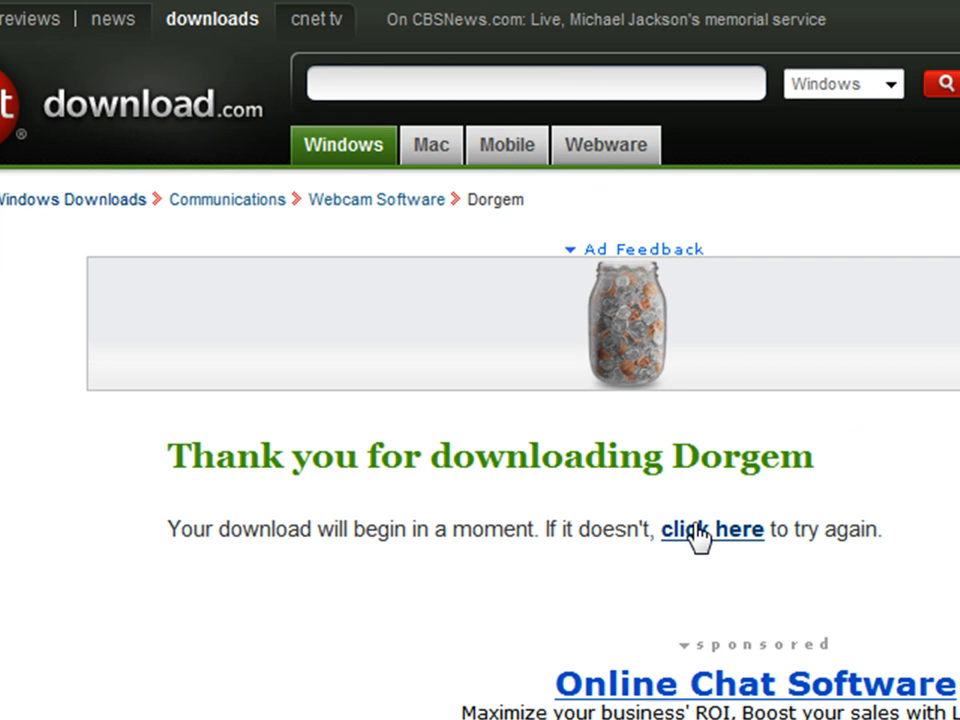
{"action": "left_click", "coordinate": [711, 529]}
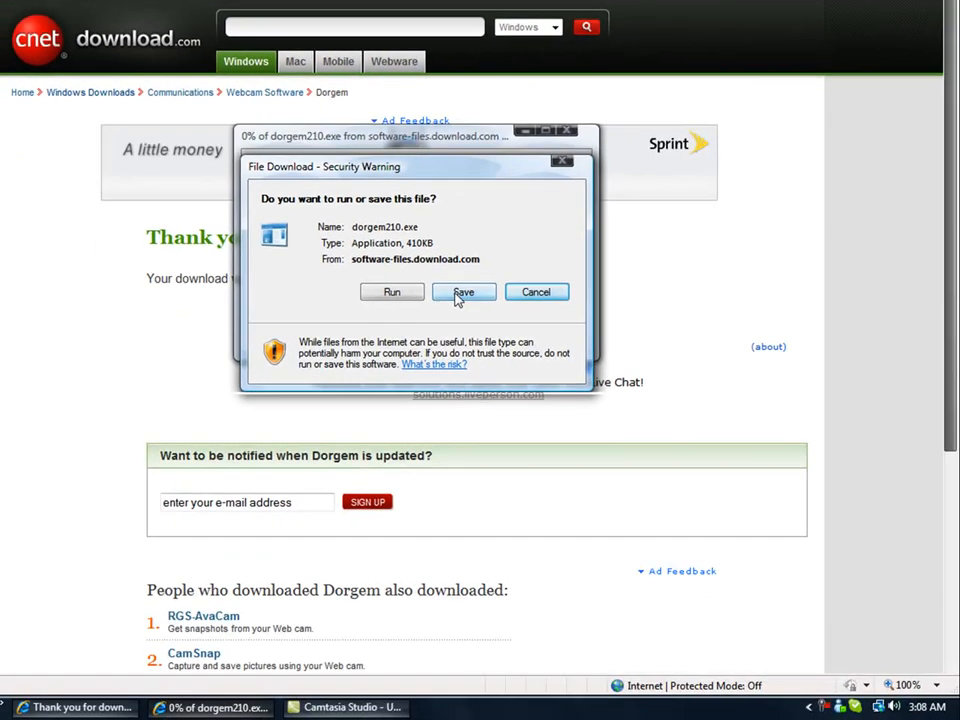
Save the installer dorgem210.exe onto the Desktop
{"action": "left_click", "coordinate": [463, 291]}
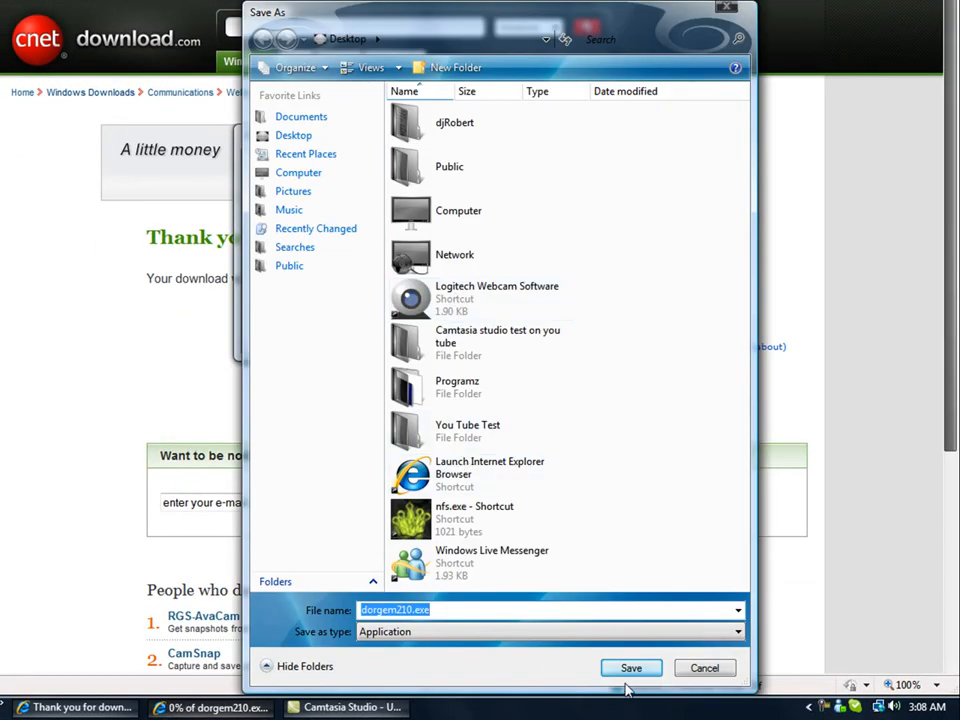
{"action": "left_click", "coordinate": [630, 668]}
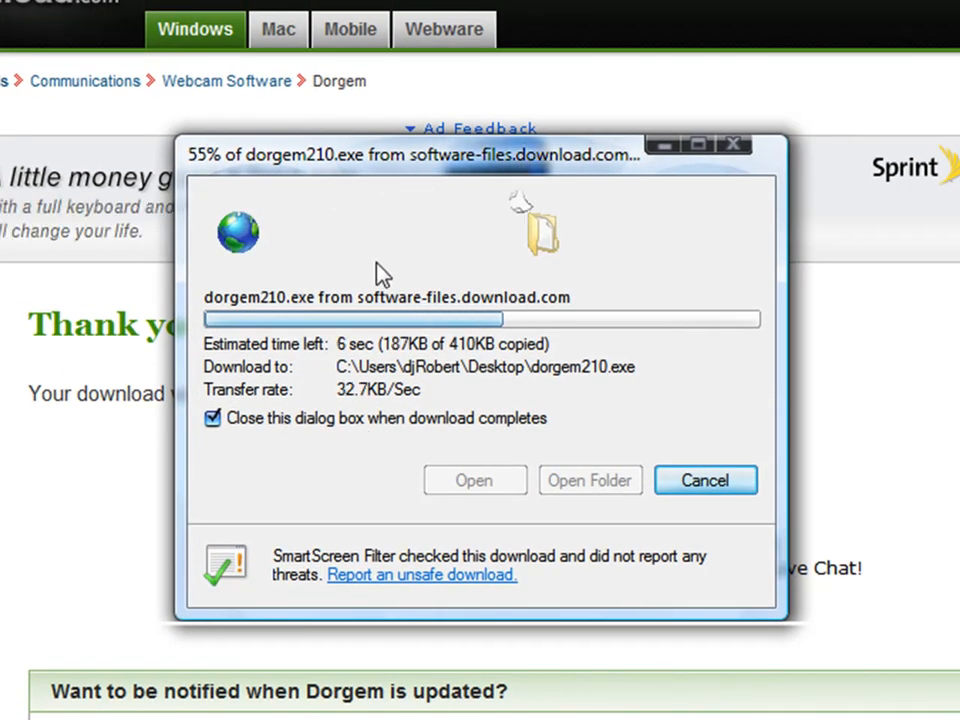
{"action": "mouse_move", "coordinate": [510, 447]}
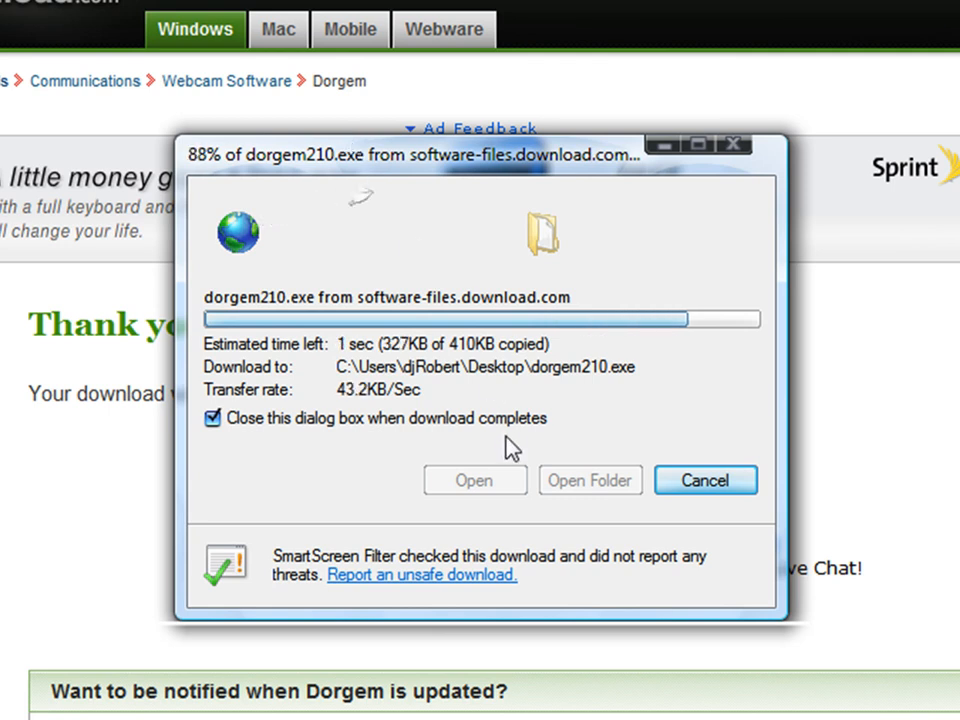
{"action": "mouse_move", "coordinate": [527, 495]}
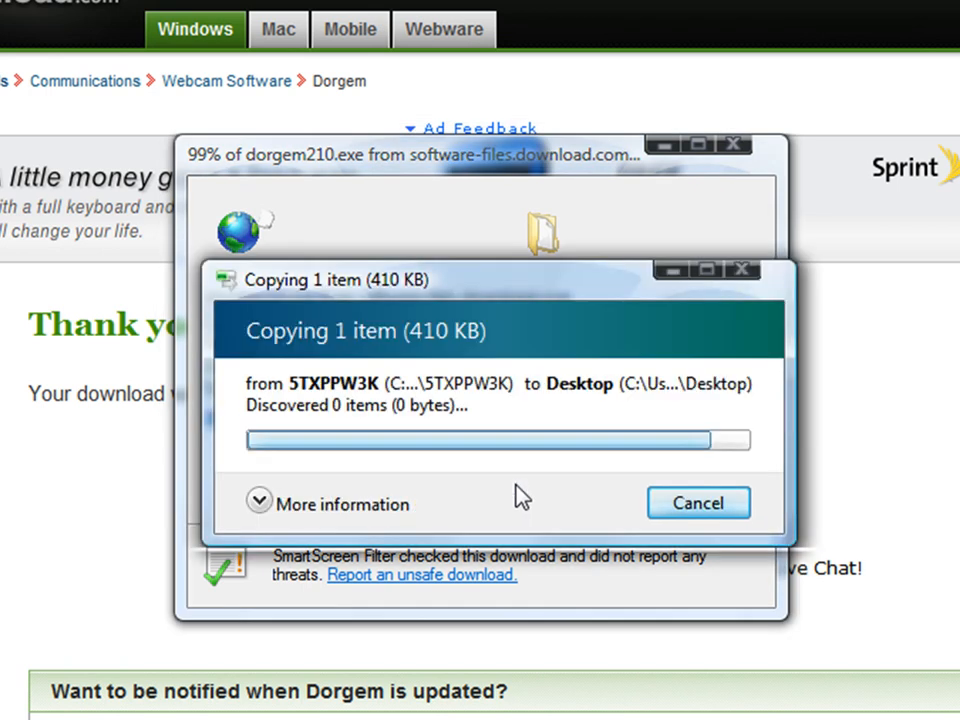
{"action": "mouse_move", "coordinate": [560, 511]}
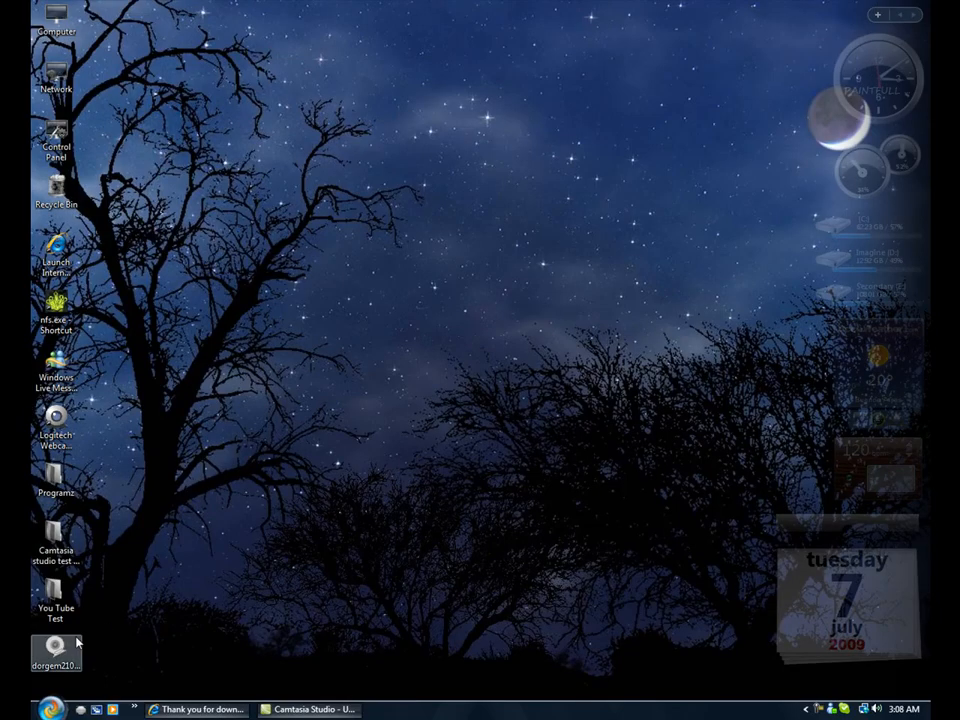
Run dorgem210.exe and install with the default folder, Start Menu folder and desktop icon
{"action": "double_click", "coordinate": [55, 648]}
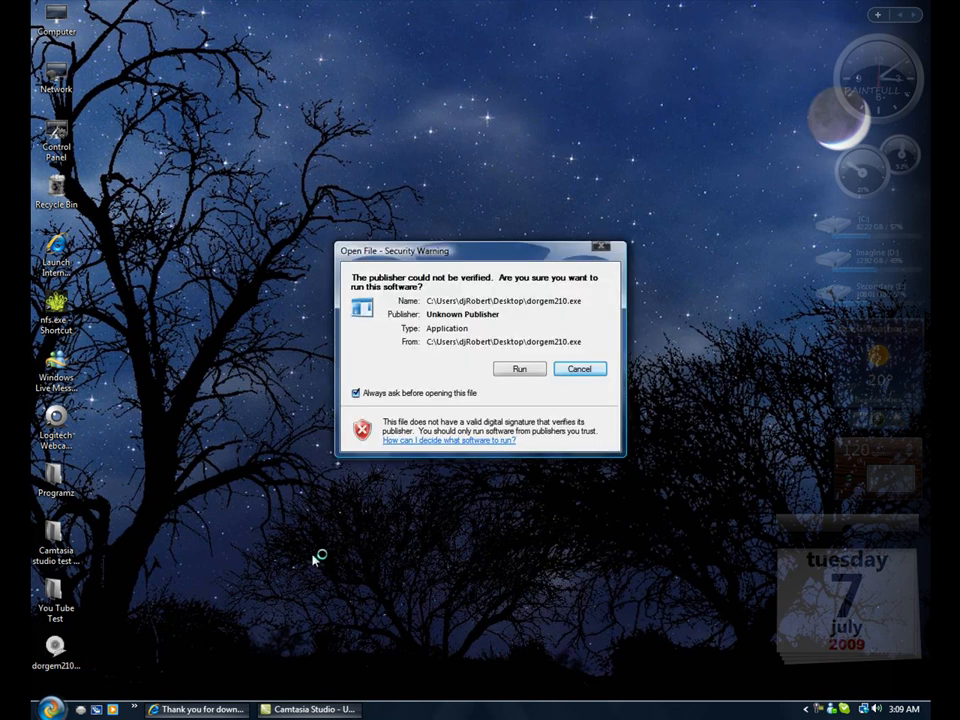
{"action": "left_click", "coordinate": [519, 368]}
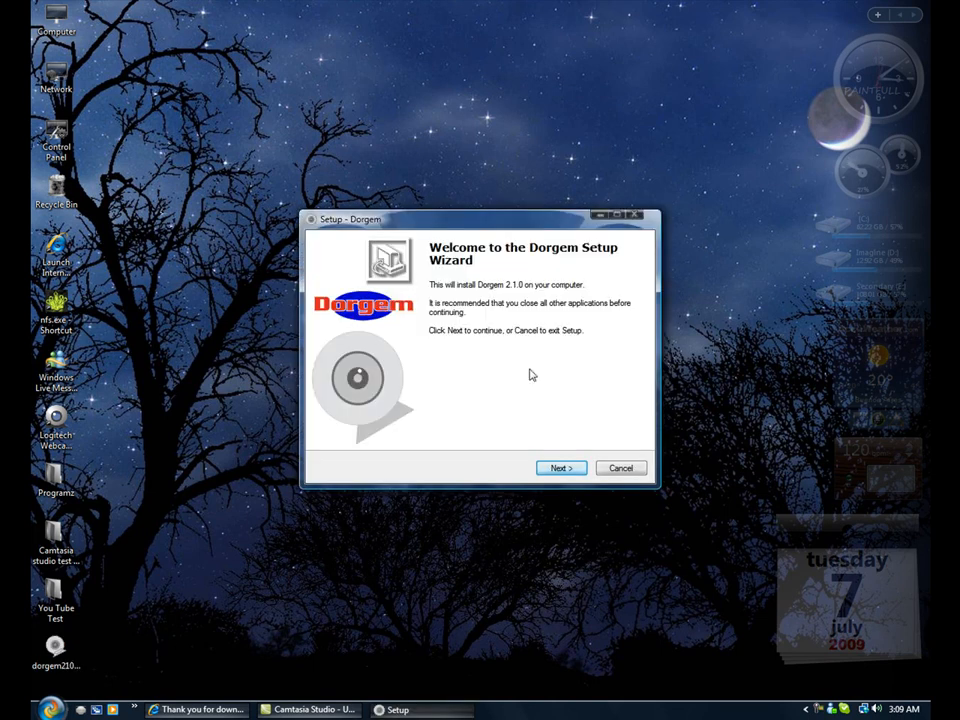
{"action": "left_click", "coordinate": [561, 467]}
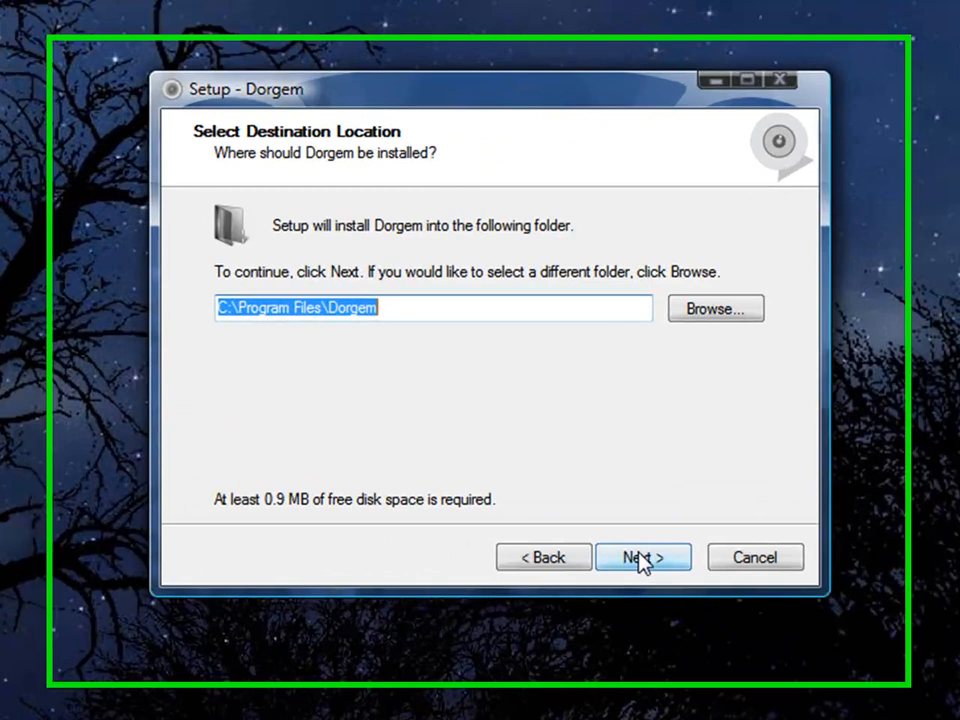
{"action": "left_click", "coordinate": [643, 557]}
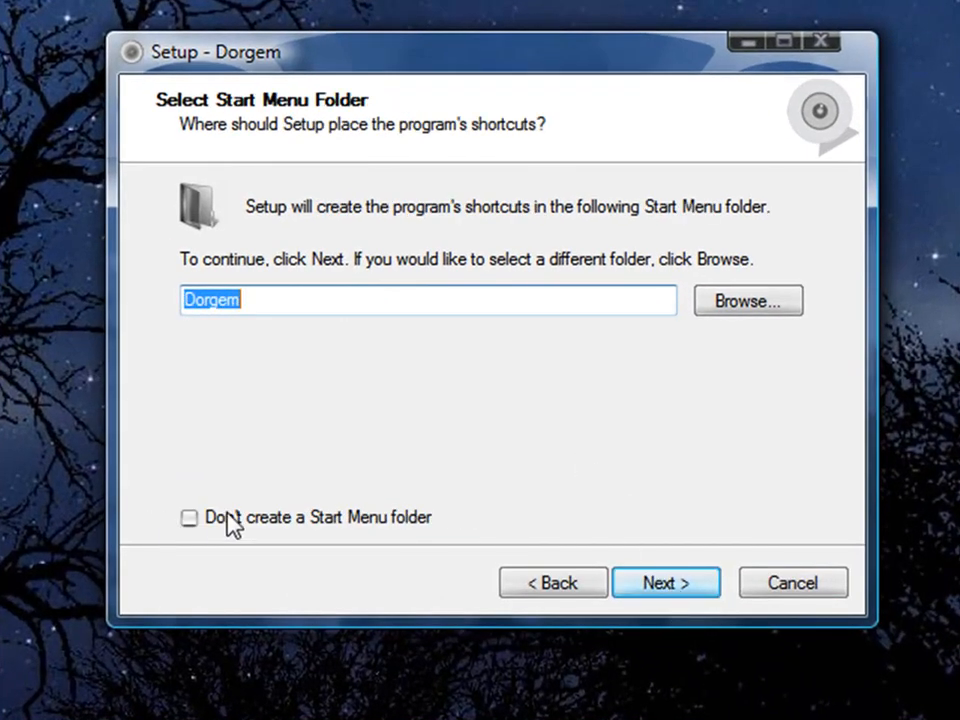
{"action": "left_click", "coordinate": [665, 582]}
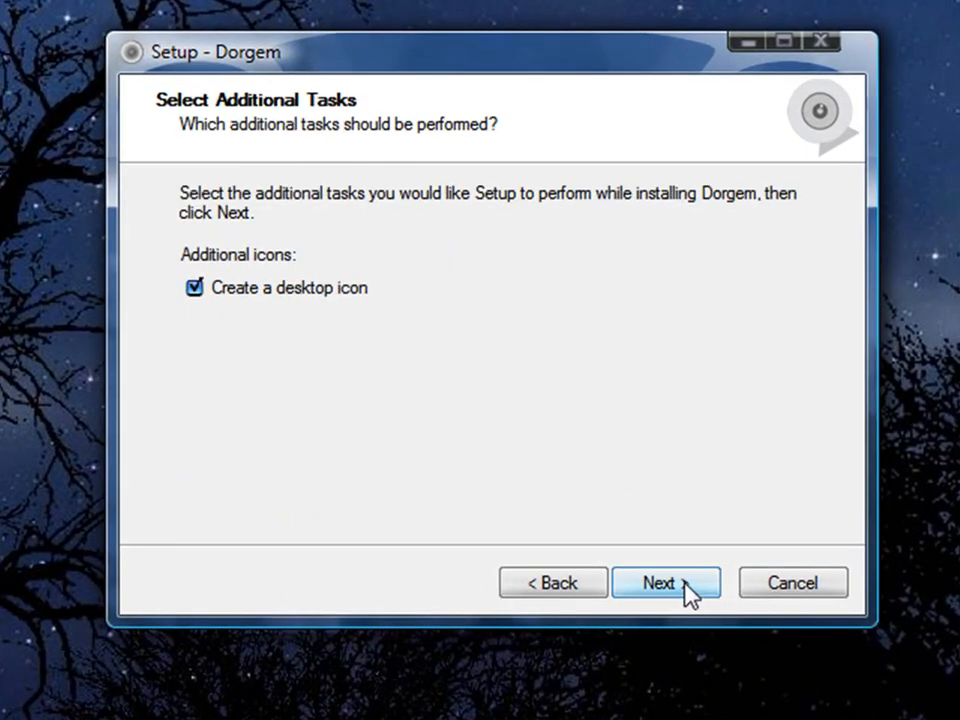
{"action": "left_click", "coordinate": [665, 582]}
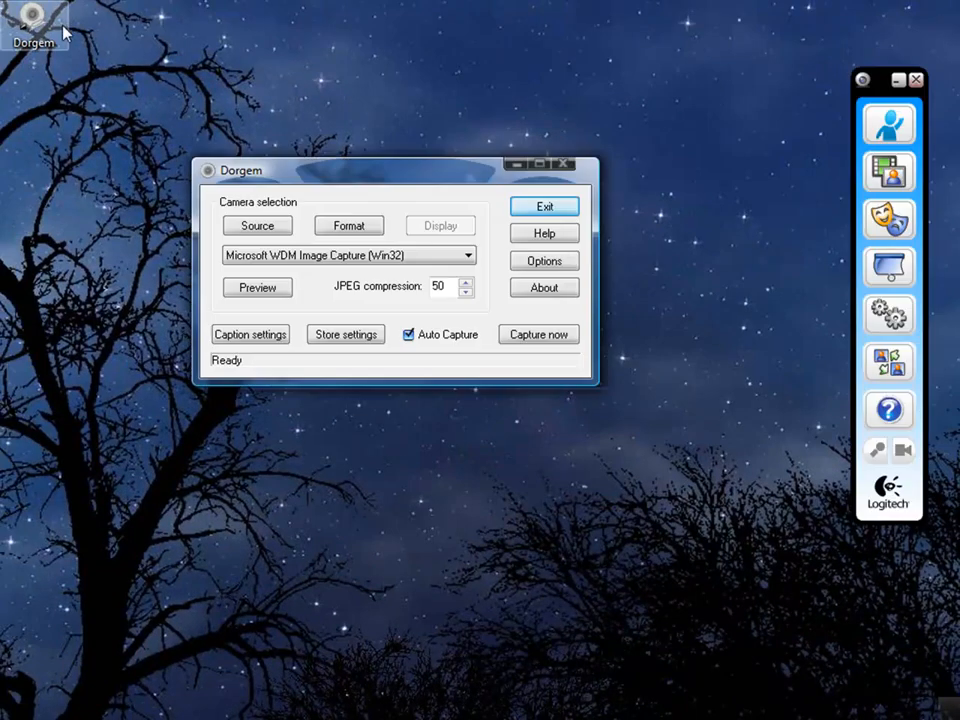
{"action": "left_click", "coordinate": [538, 334]}
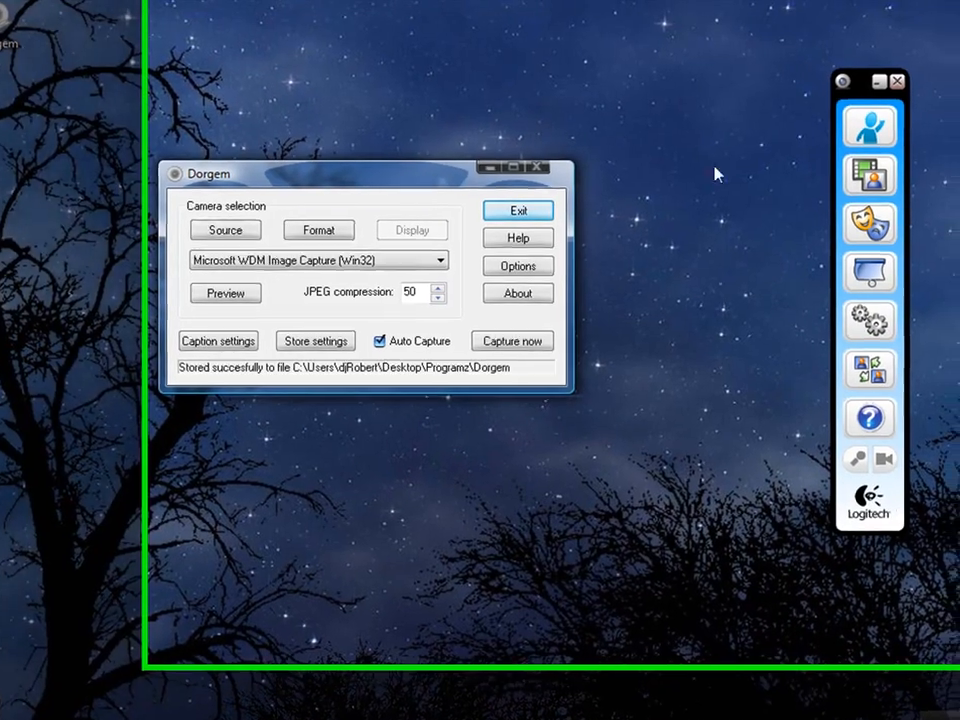
{"action": "left_click_drag", "start_coordinate": [360, 173], "coordinate": [220, 189]}
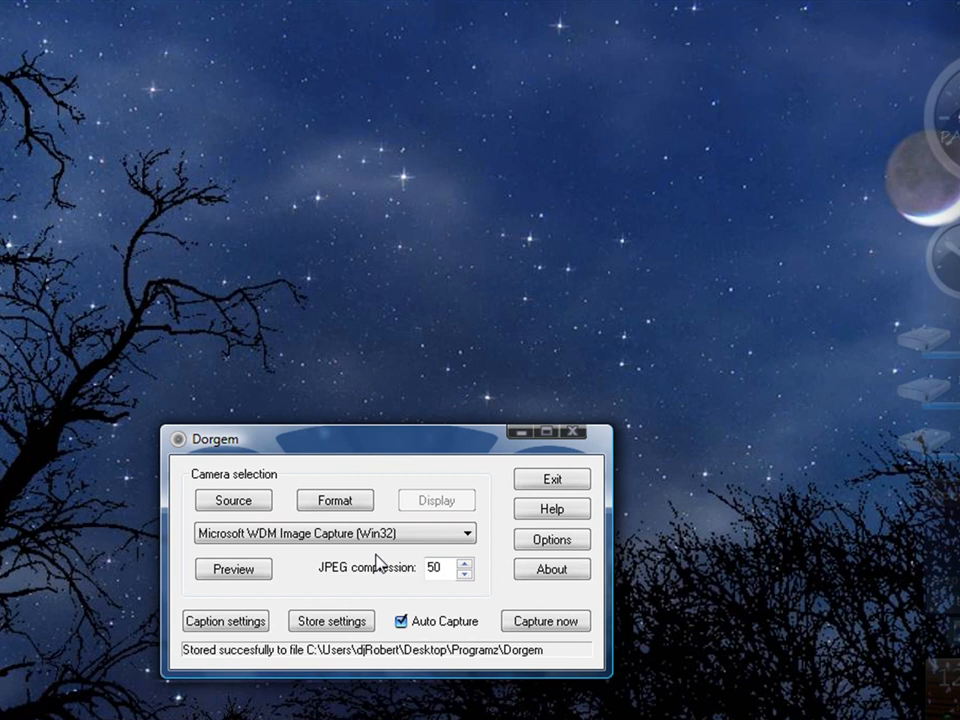
{"action": "left_click_drag", "start_coordinate": [230, 439], "coordinate": [385, 271]}
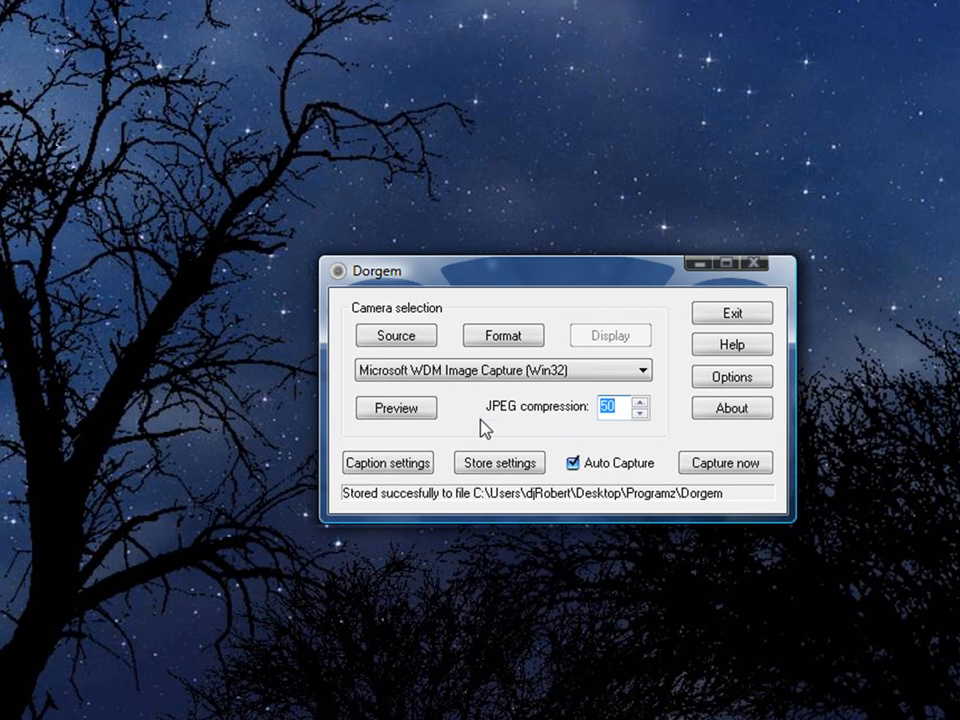
{"action": "left_click", "coordinate": [395, 408]}
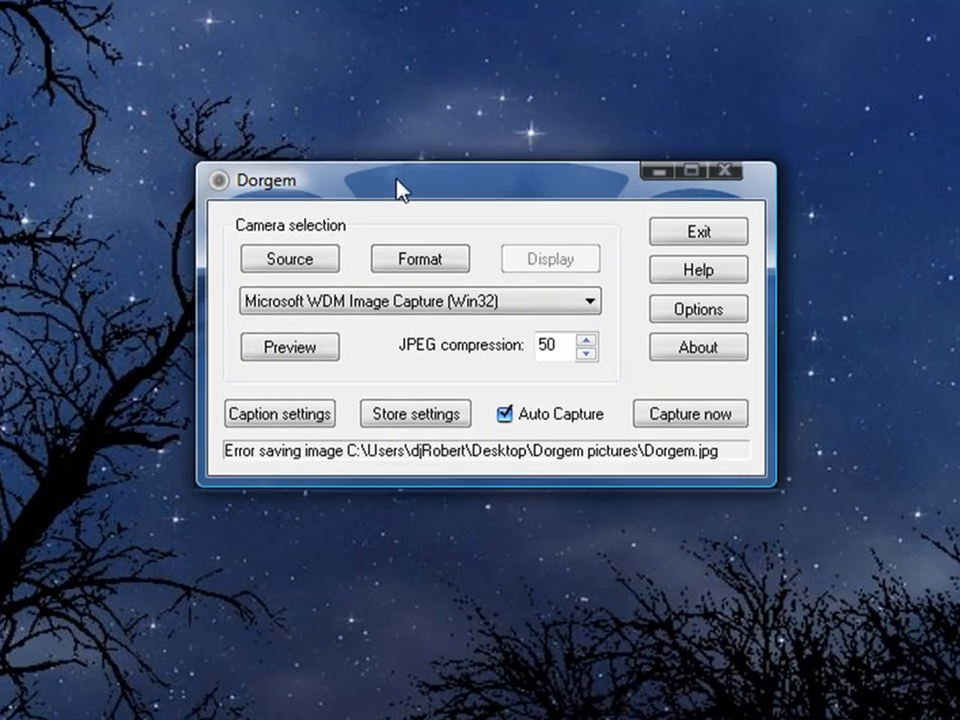
Add a new File-type storage destination from the storage list
{"action": "left_click", "coordinate": [414, 413]}
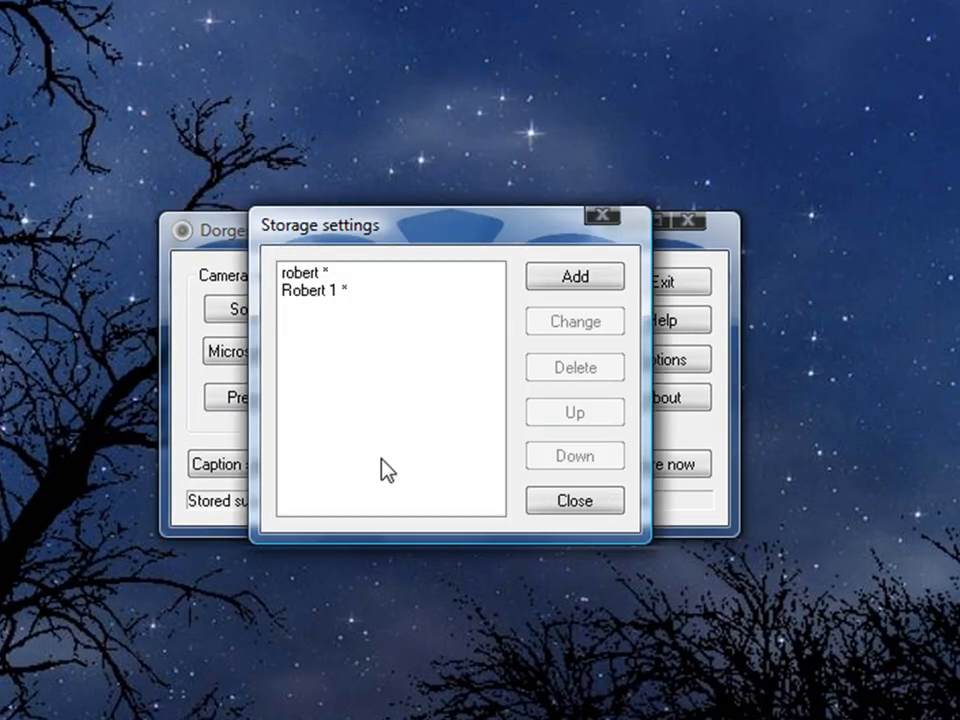
{"action": "left_click", "coordinate": [574, 276]}
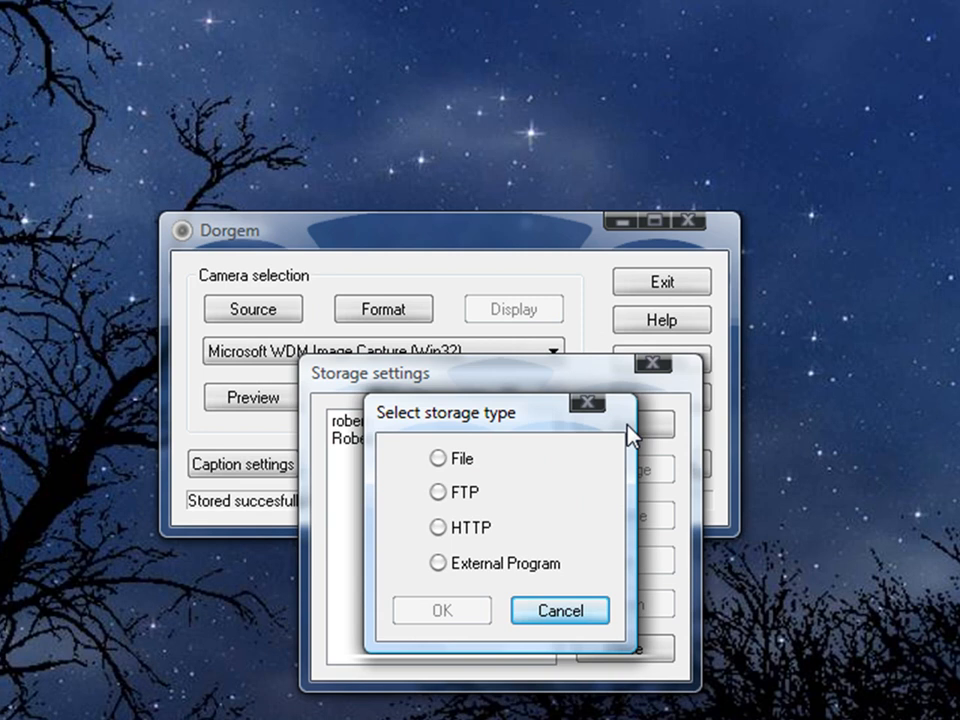
{"action": "left_click", "coordinate": [437, 458]}
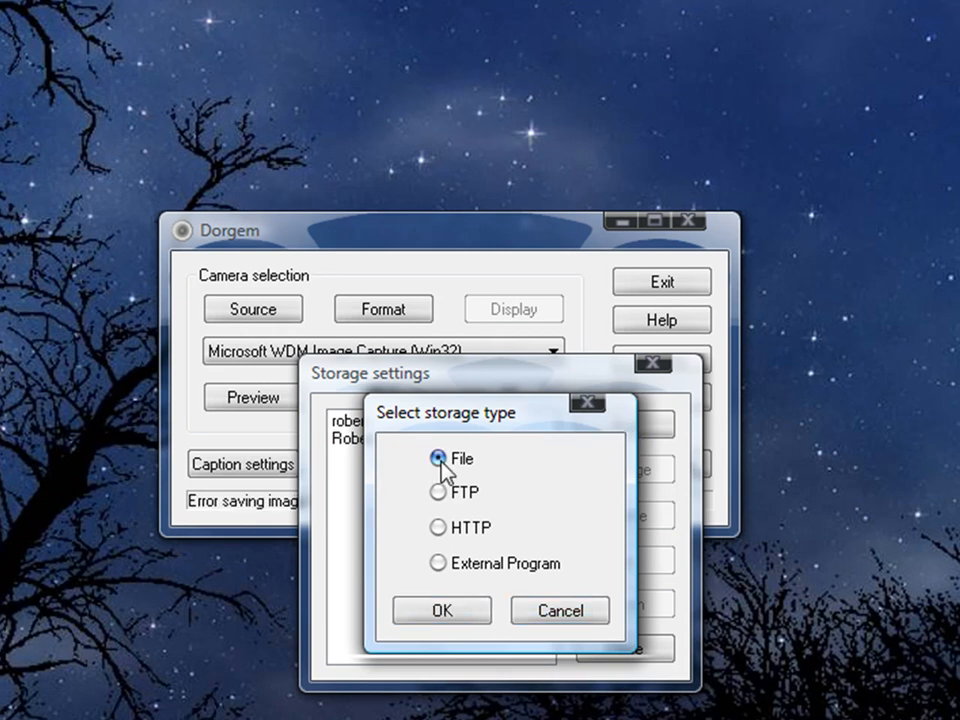
{"action": "left_click", "coordinate": [441, 610]}
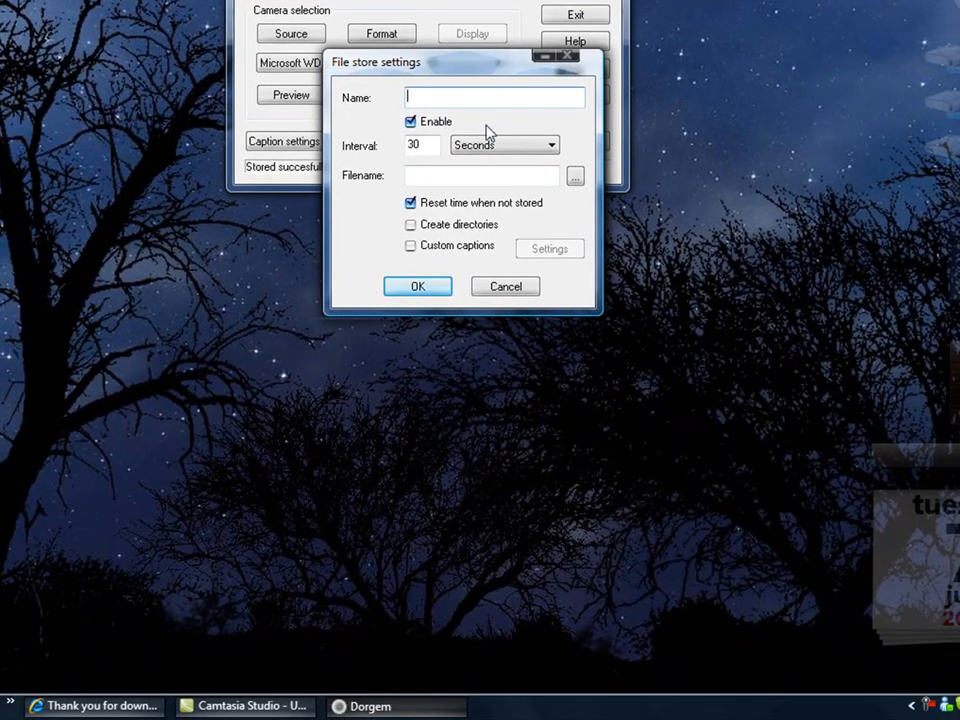
Name the entry 'Robert', set a 3-second interval and file name '2', and save
{"action": "type", "text": "Robert 2"}
{"action": "left_click", "coordinate": [422, 145]}
{"action": "type", "text": "3"}
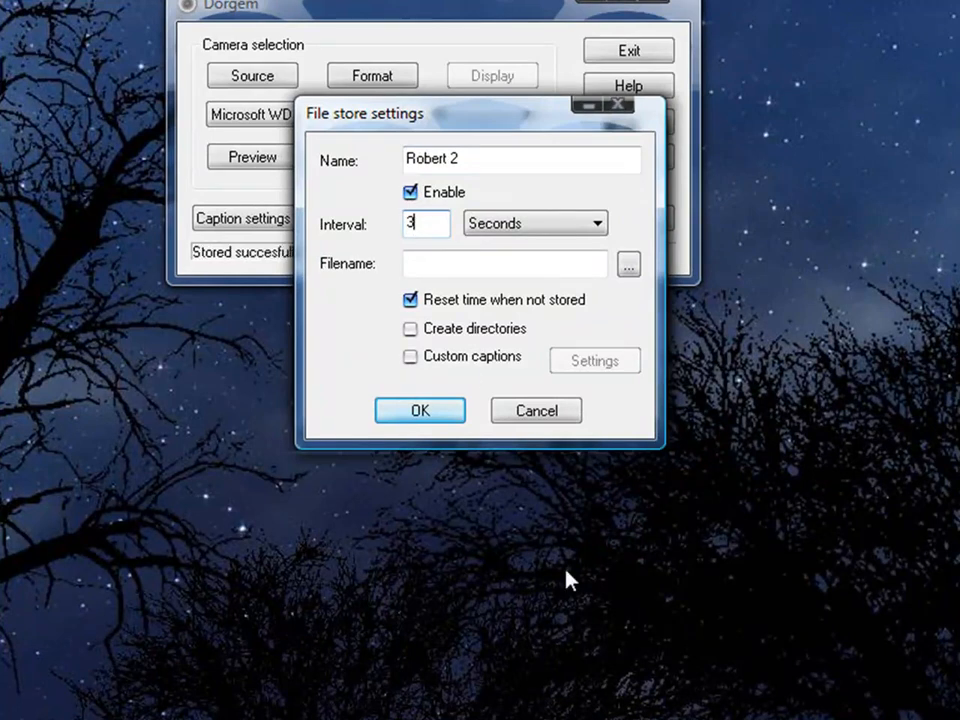
{"action": "key", "text": "BackSpace"}
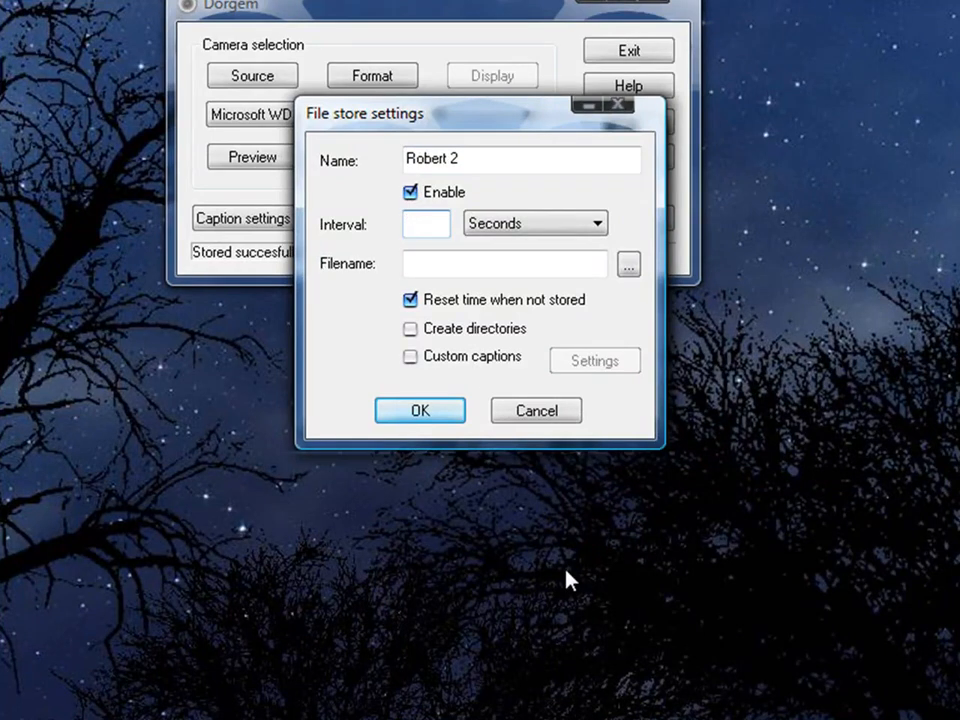
{"action": "type", "text": "3"}
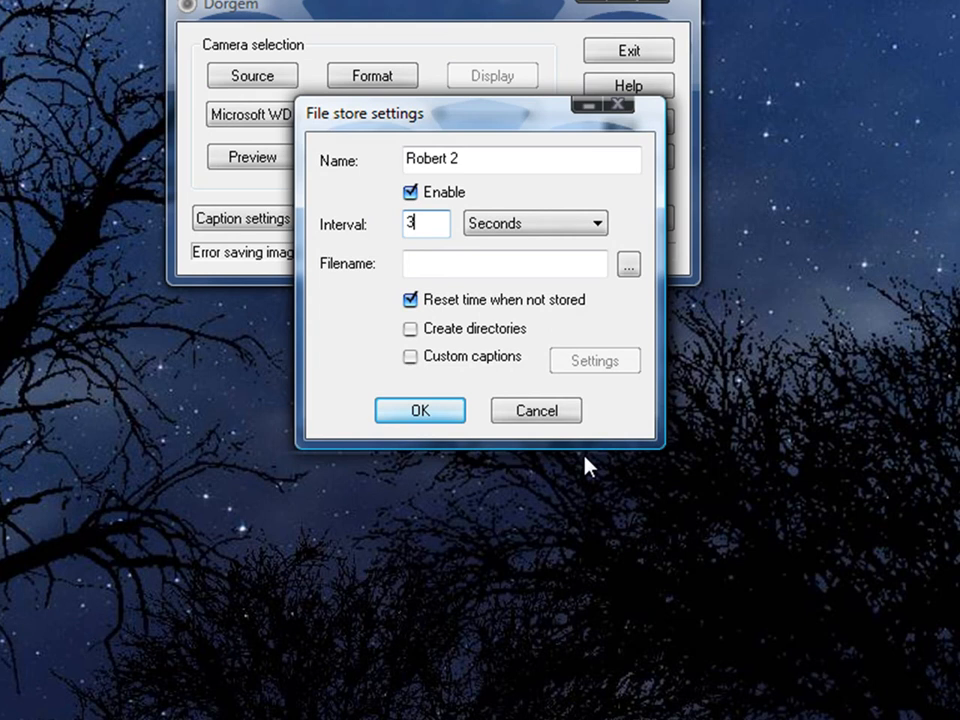
{"action": "left_click", "coordinate": [419, 410]}
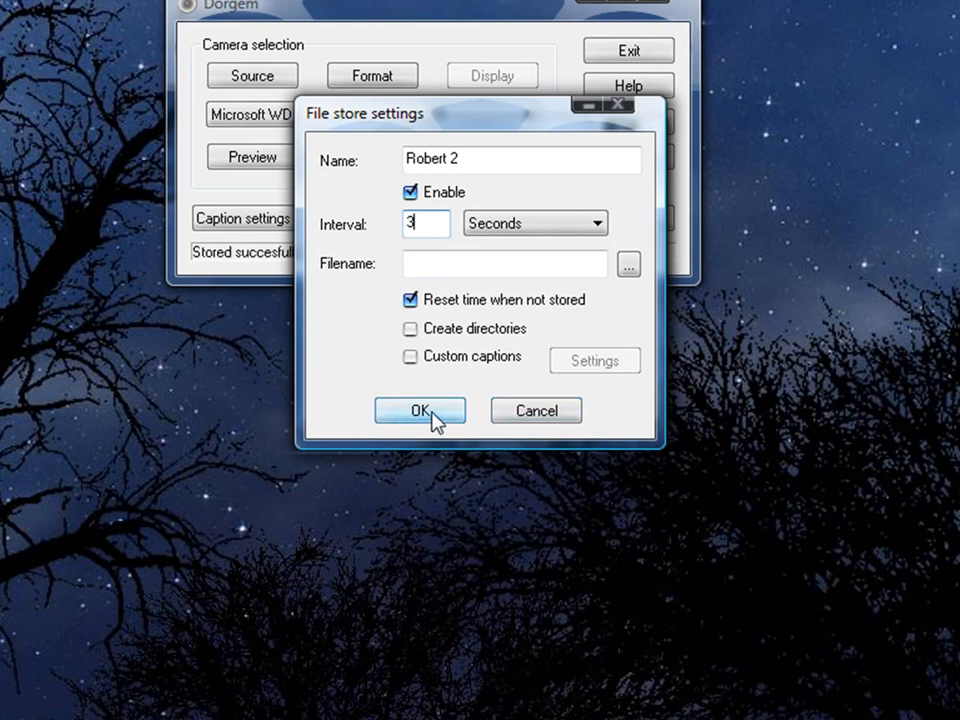
{"action": "left_click", "coordinate": [628, 264]}
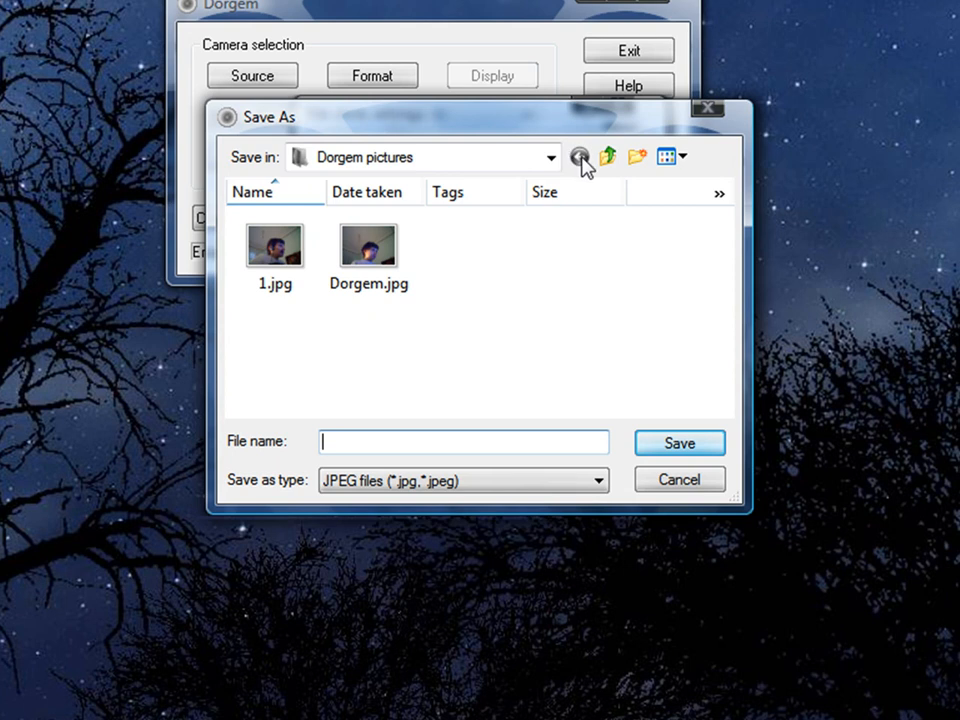
{"action": "left_click", "coordinate": [550, 157]}
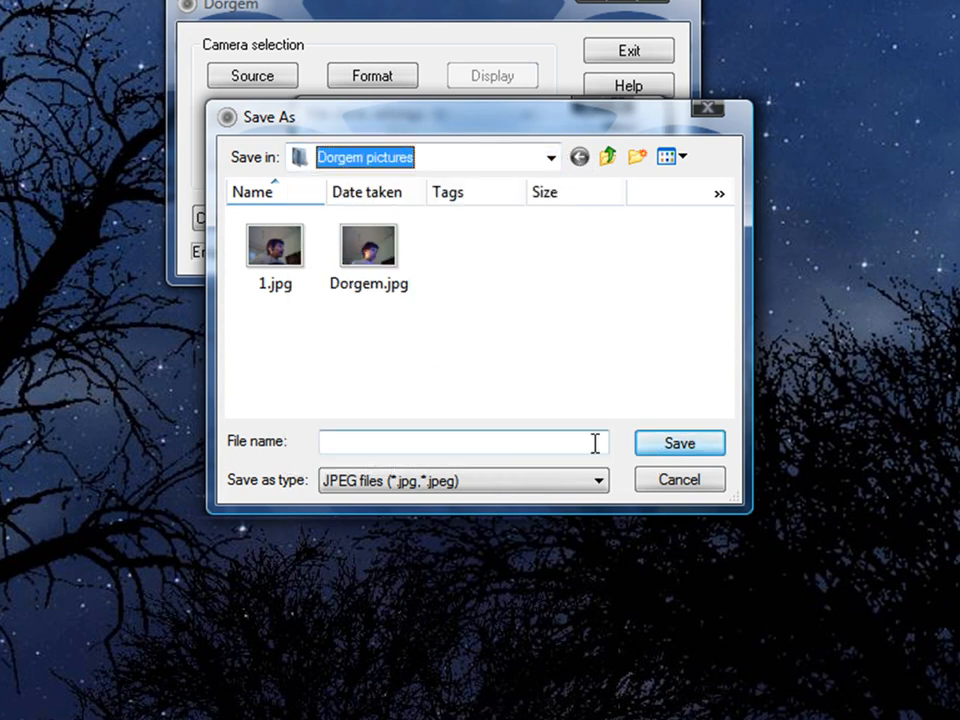
{"action": "type", "text": "2"}
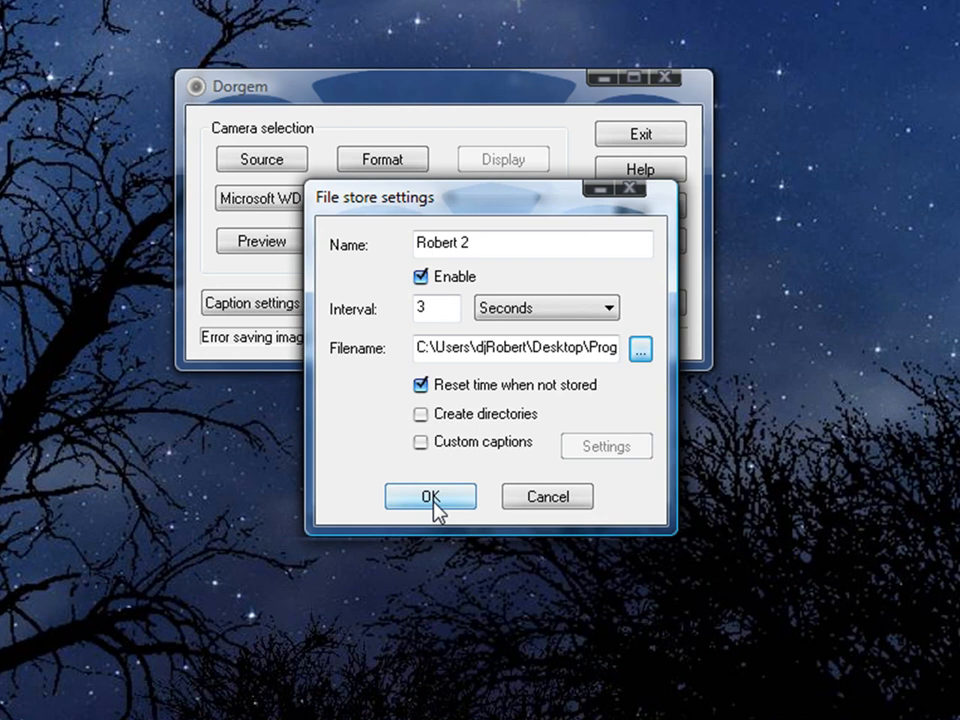
{"action": "left_click", "coordinate": [430, 496]}
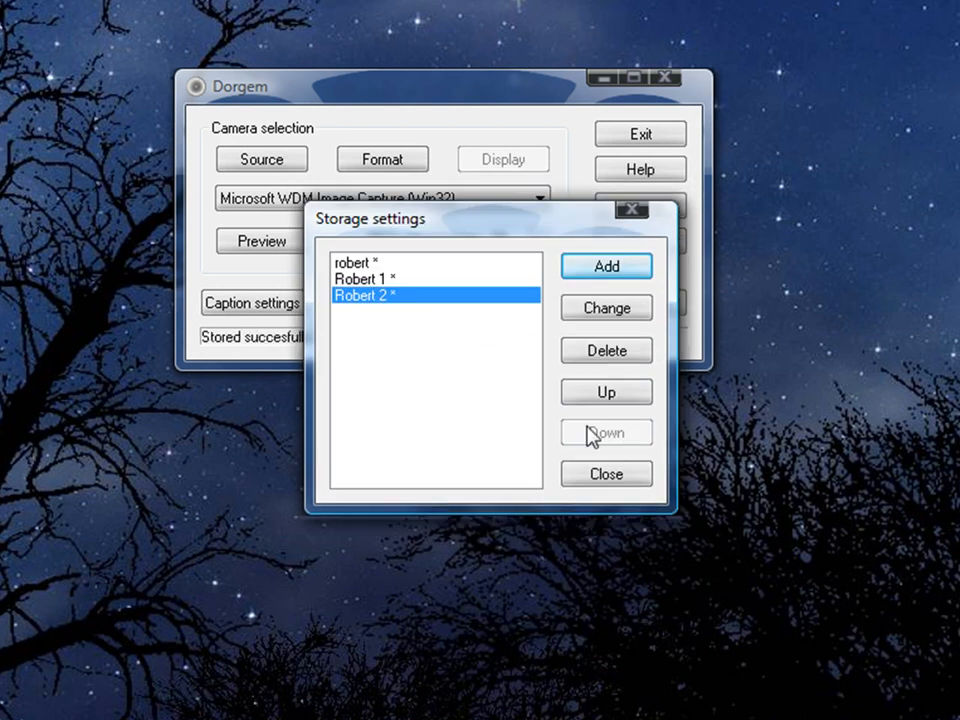
Close the storage list and confirm General options with motion detection and minimise-to-tray
{"action": "left_click", "coordinate": [606, 473]}
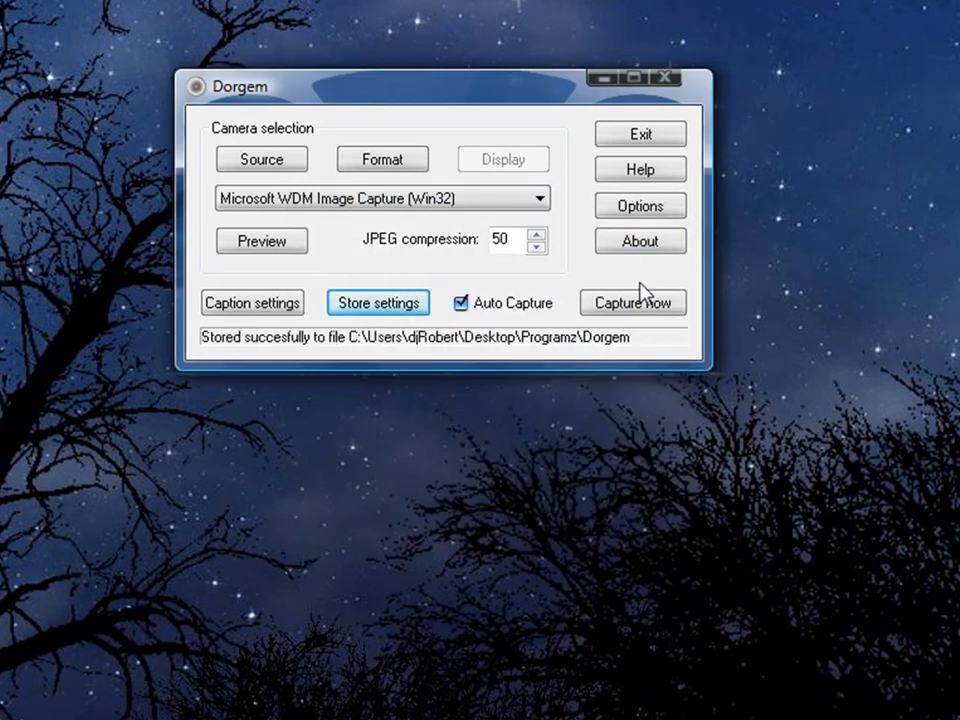
{"action": "left_click", "coordinate": [639, 205]}
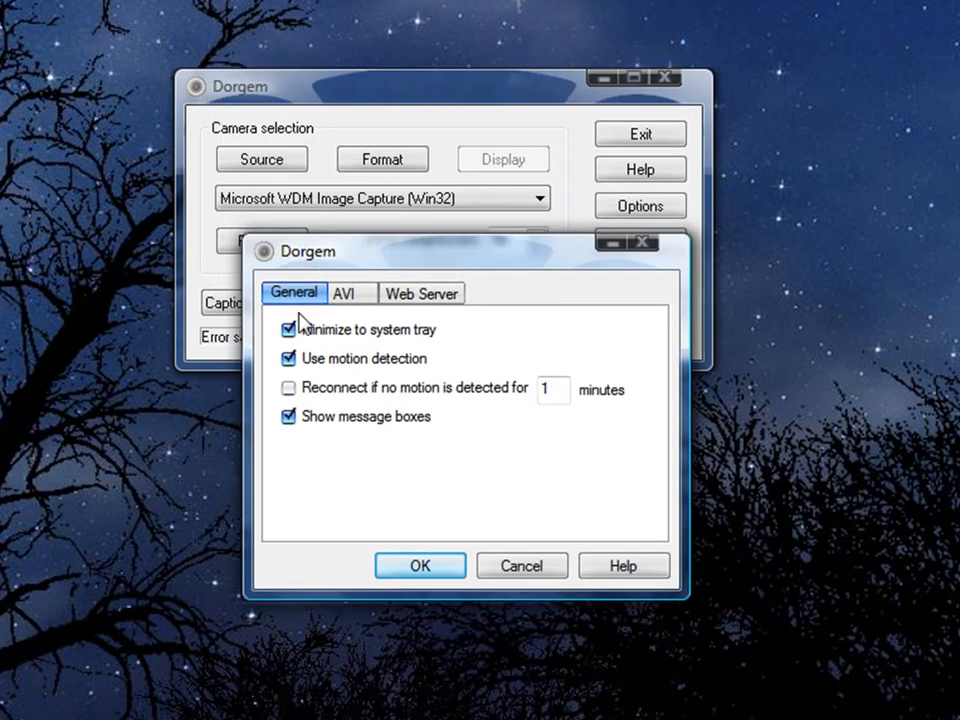
{"action": "mouse_move", "coordinate": [325, 510]}
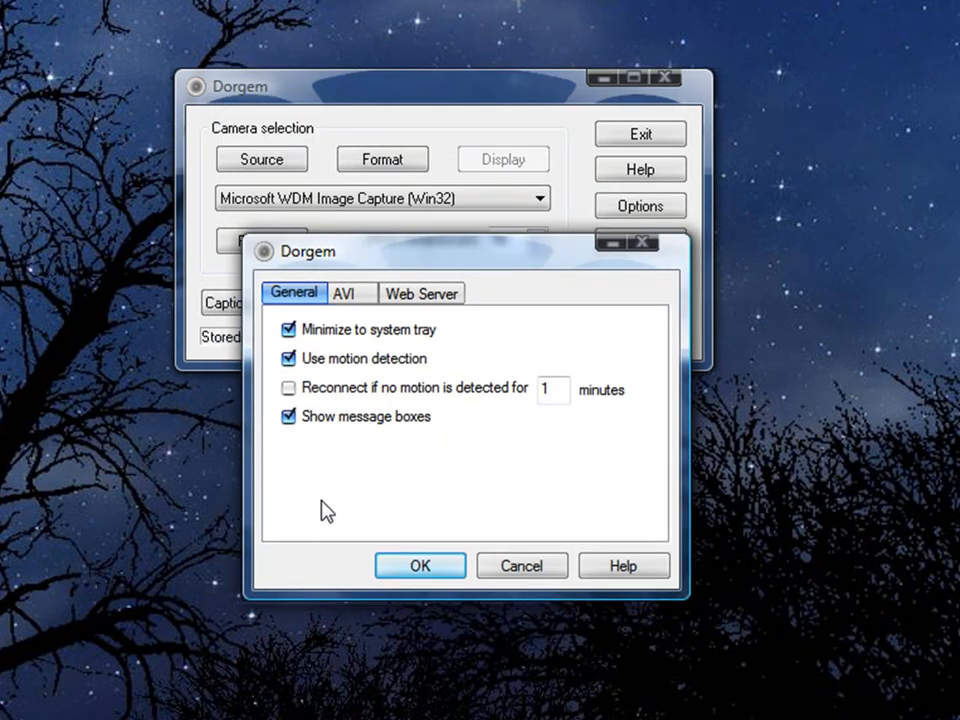
{"action": "mouse_move", "coordinate": [417, 343]}
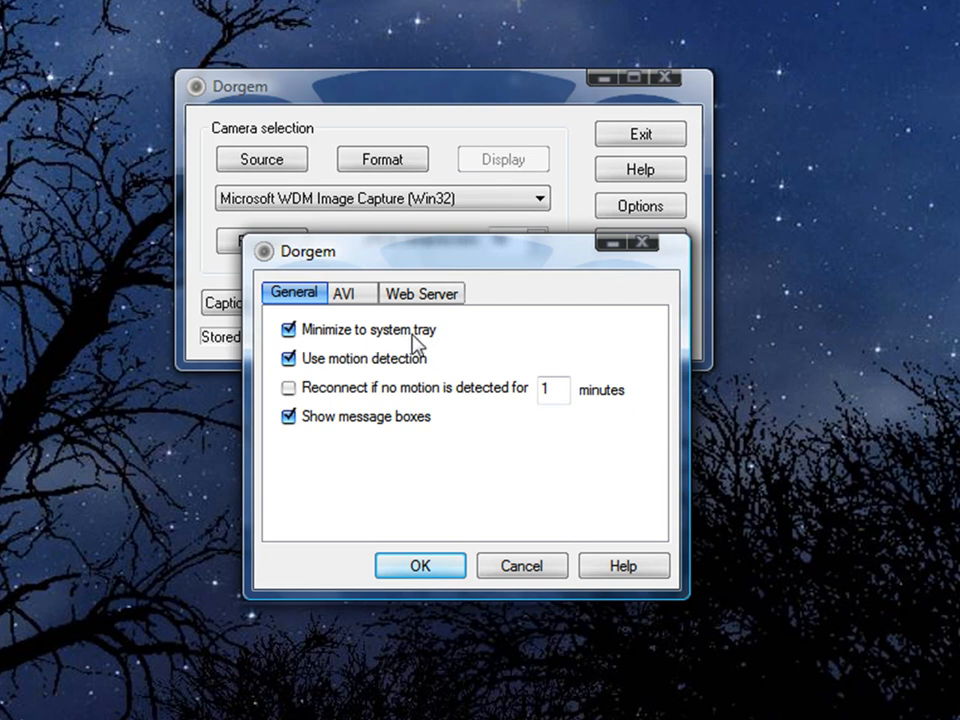
{"action": "mouse_move", "coordinate": [340, 440]}
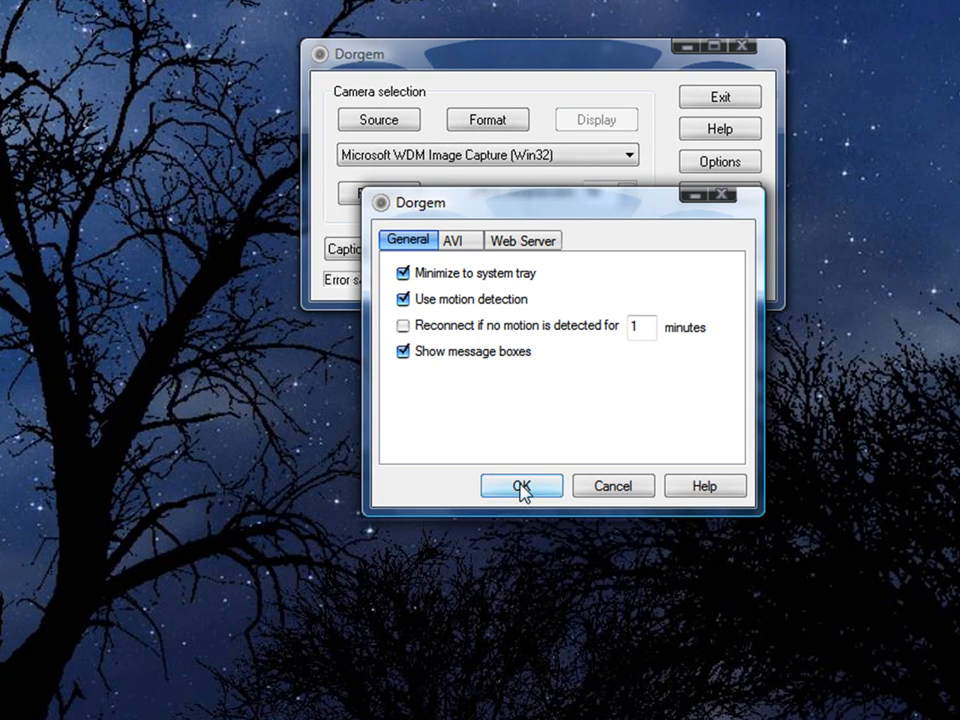
{"action": "left_click", "coordinate": [520, 485]}
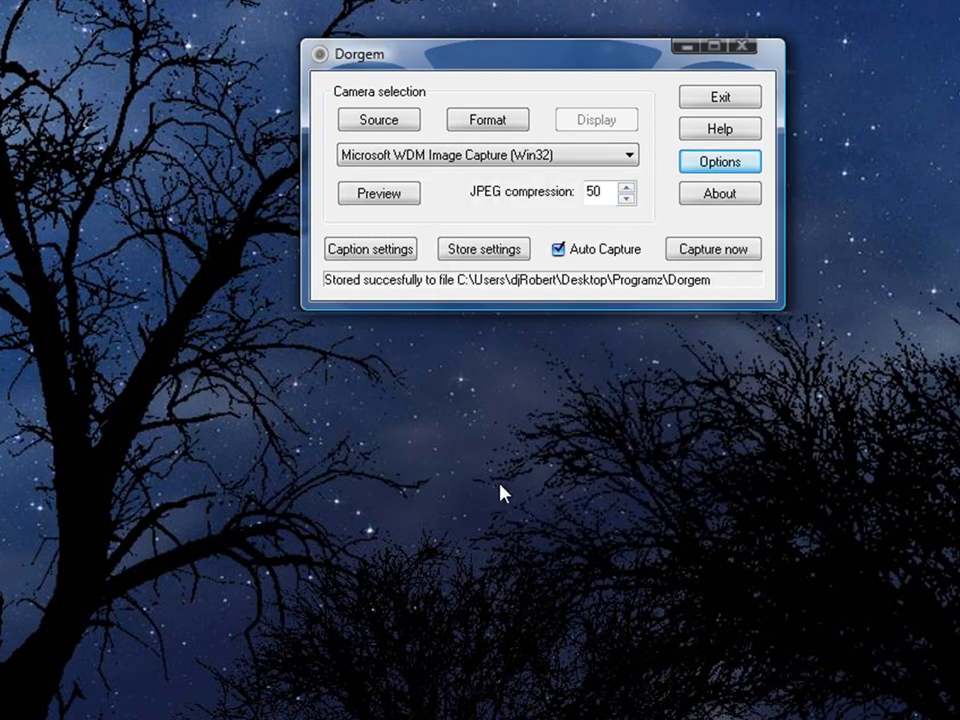
{"action": "mouse_move", "coordinate": [378, 192]}
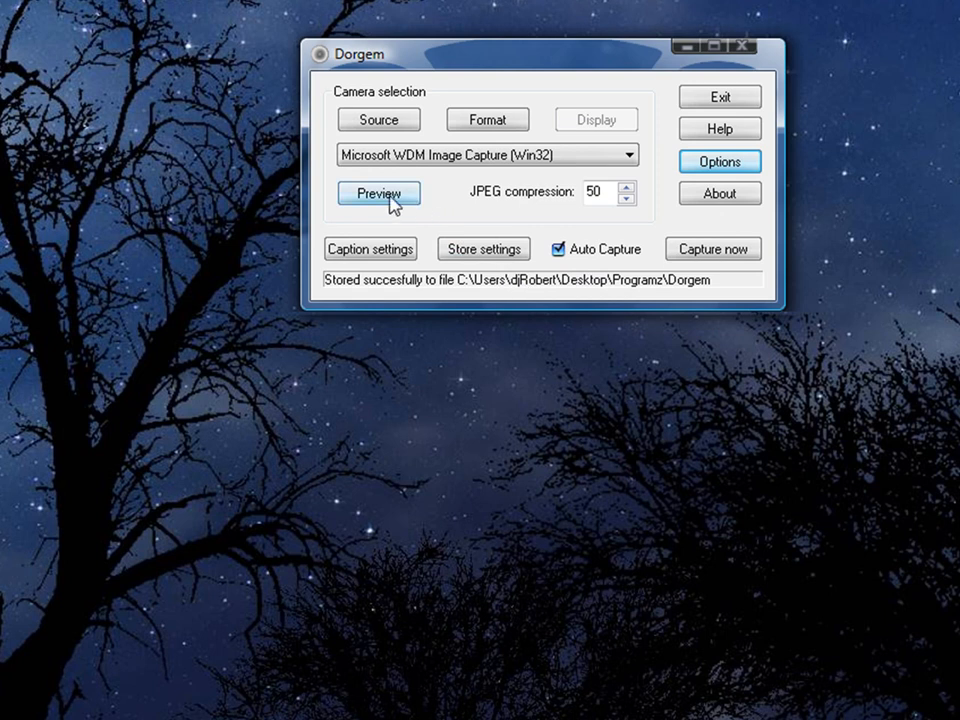
Open Dorgem's live camera preview window
{"action": "left_click", "coordinate": [378, 192]}
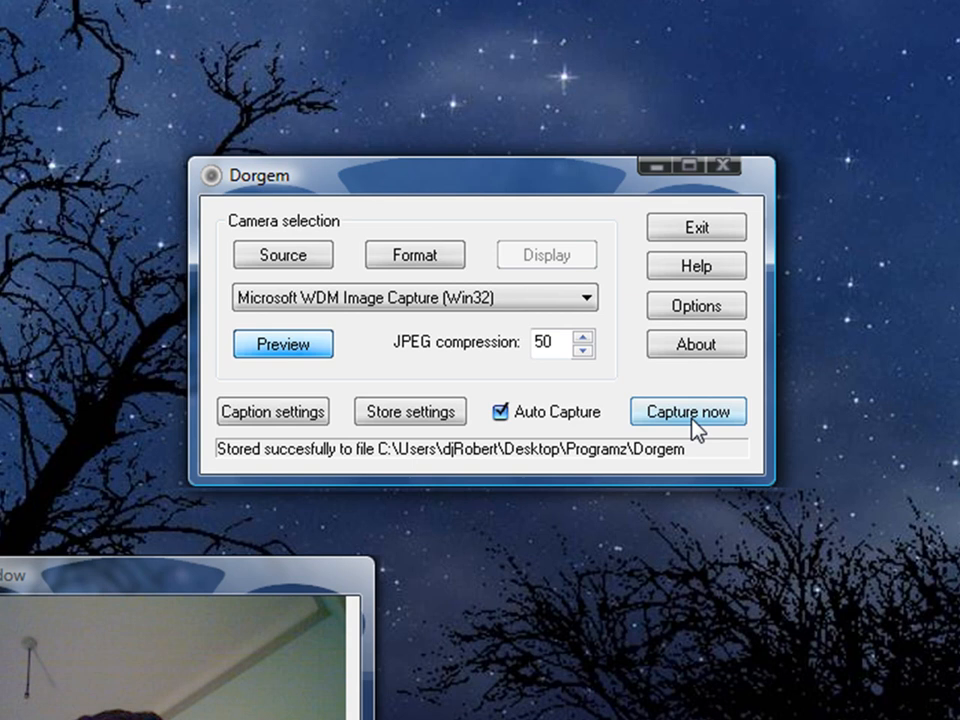
{"action": "mouse_move", "coordinate": [283, 344]}
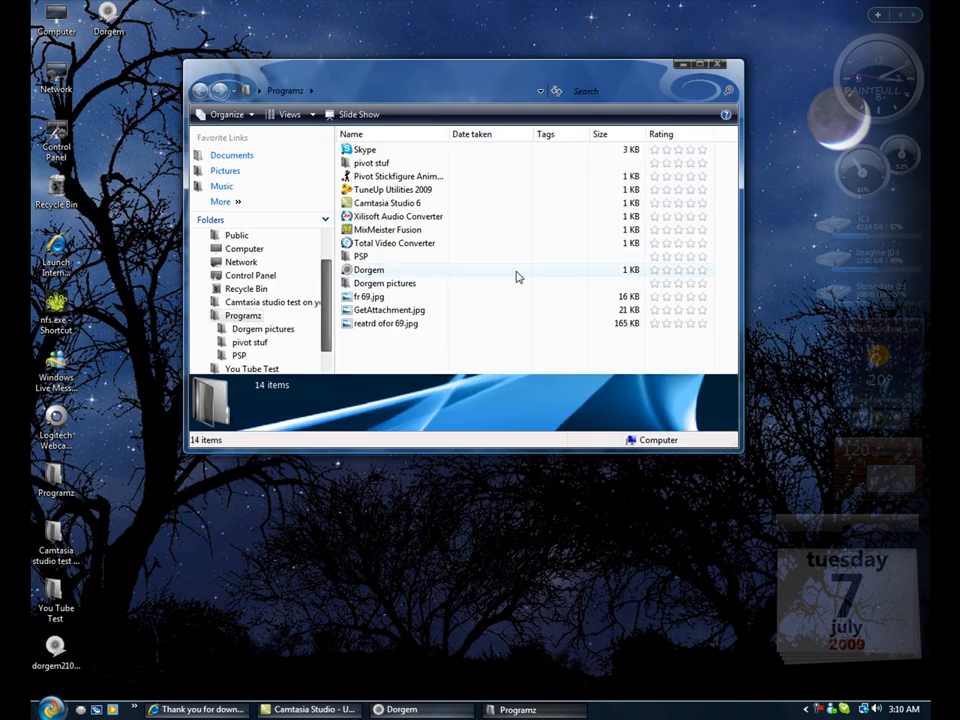
View 1.jpg, 2.jpg and Dorgem.jpg in Dorgem pictures, then close Explorer
{"action": "double_click", "coordinate": [384, 283]}
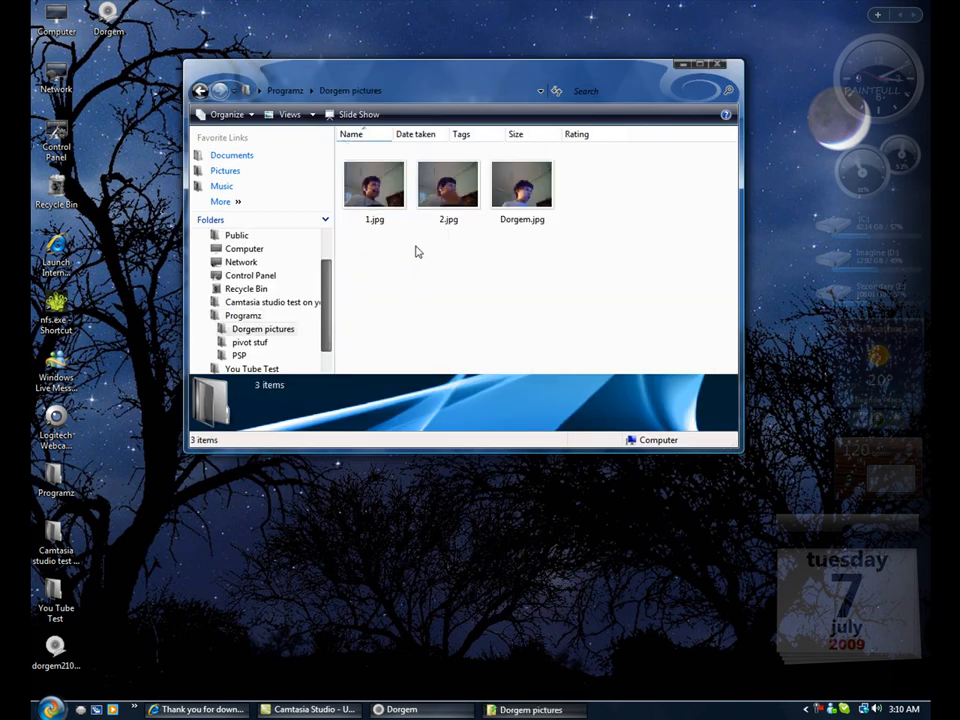
{"action": "double_click", "coordinate": [448, 183]}
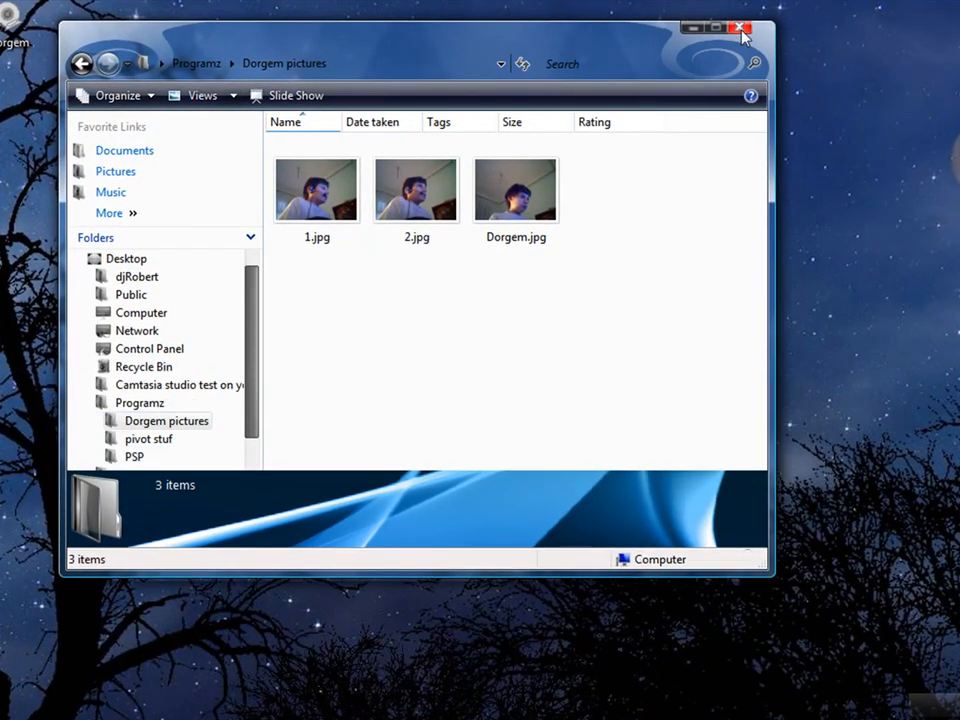
{"action": "left_click_drag", "start_coordinate": [768, 575], "coordinate": [683, 445]}
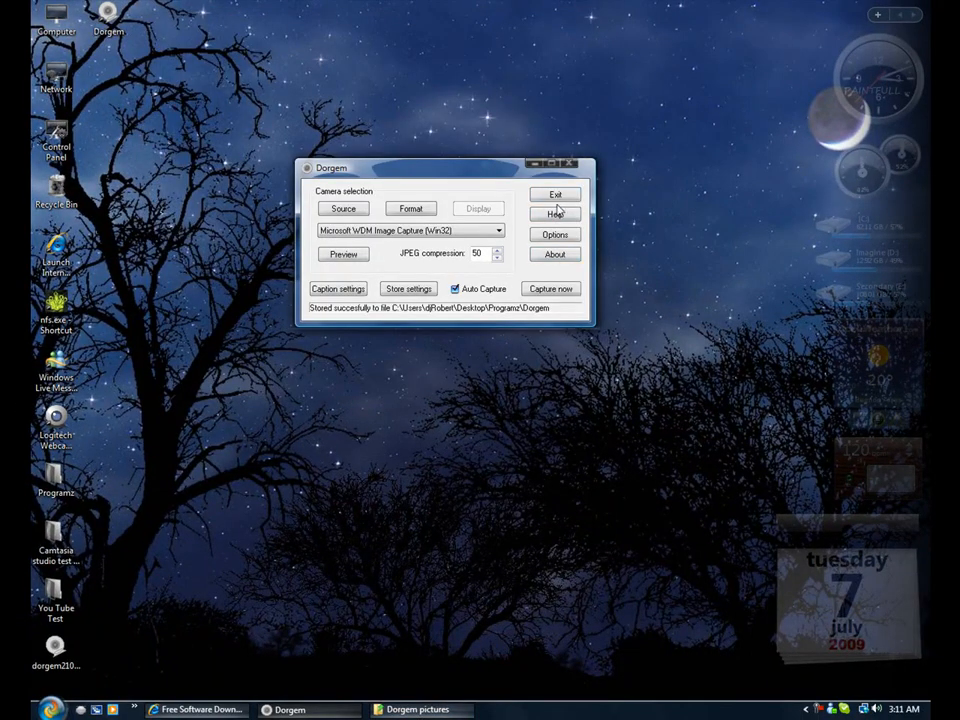
Exit Dorgem from its main window
{"action": "left_click", "coordinate": [554, 194]}
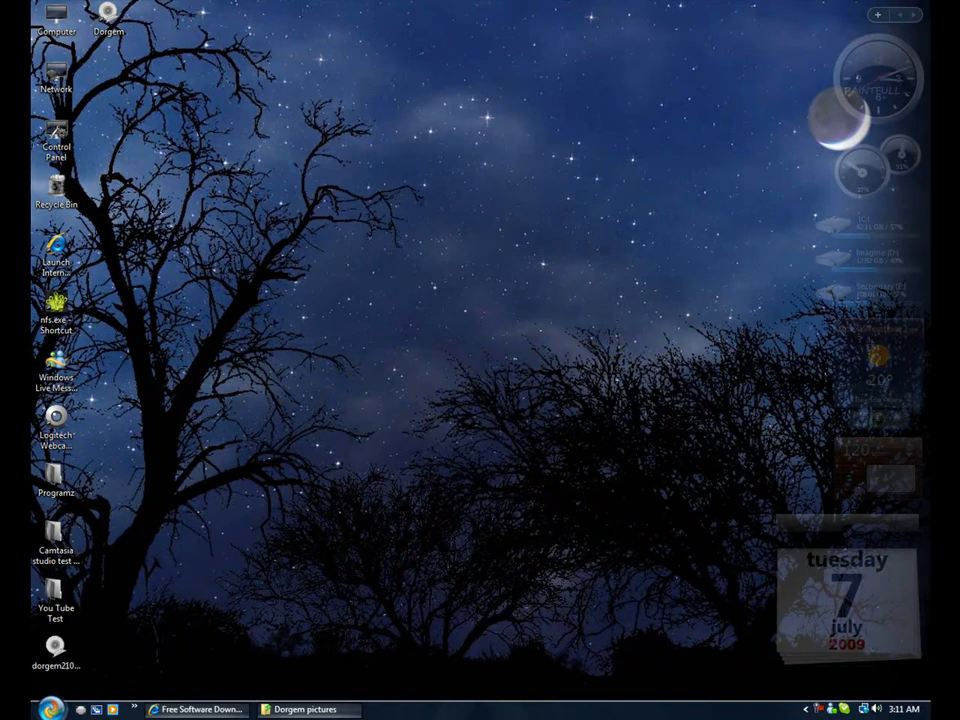